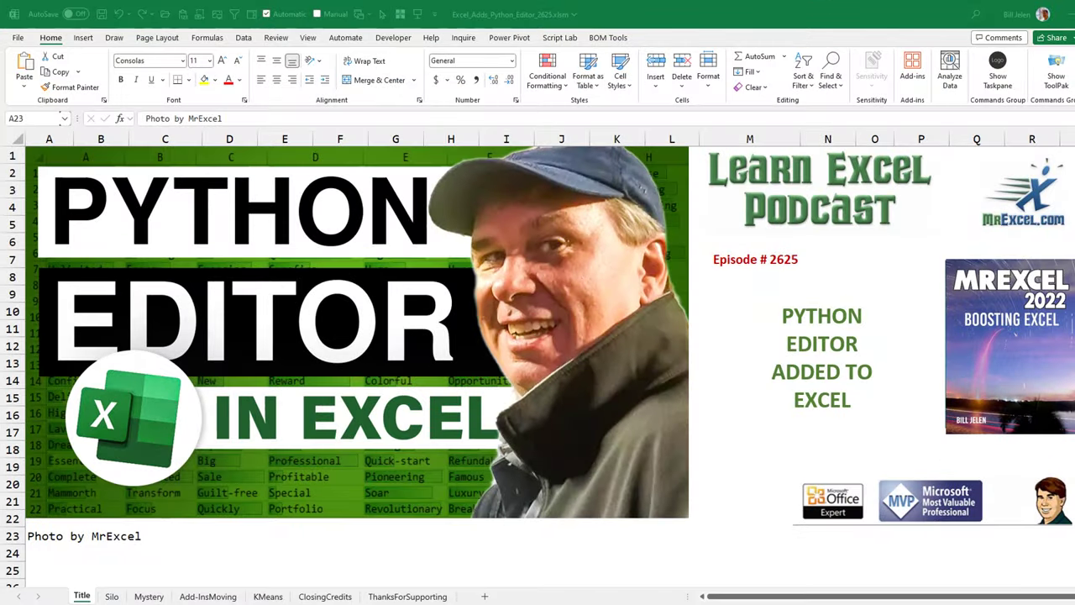
Step: Show the sheet calculating 27 days between the 8/22/2023 and 9/18/2023 Python releases
left_click(110, 597)
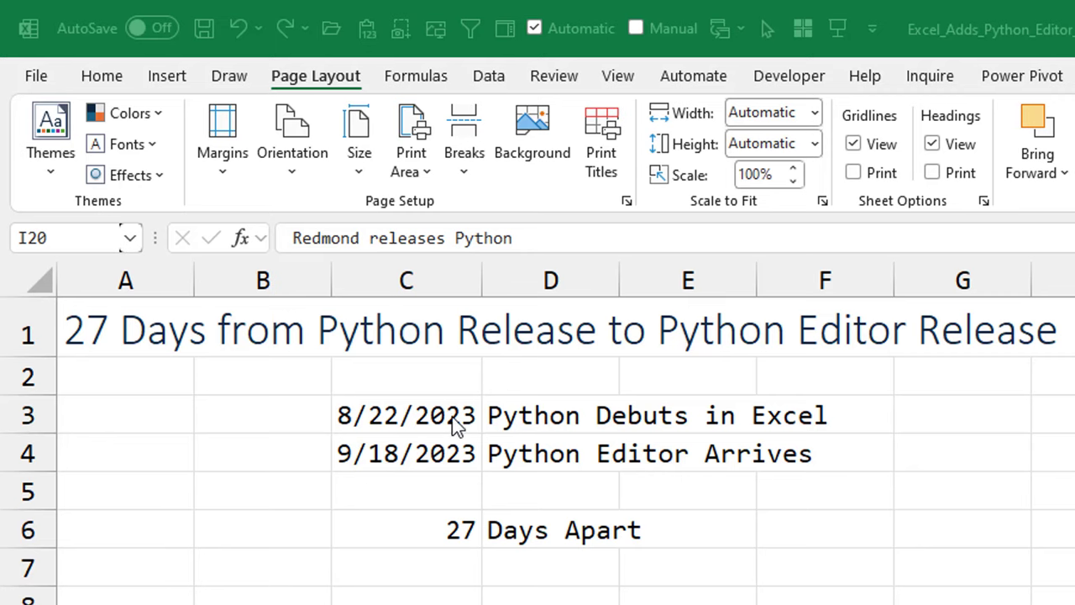
mouse_move(521, 567)
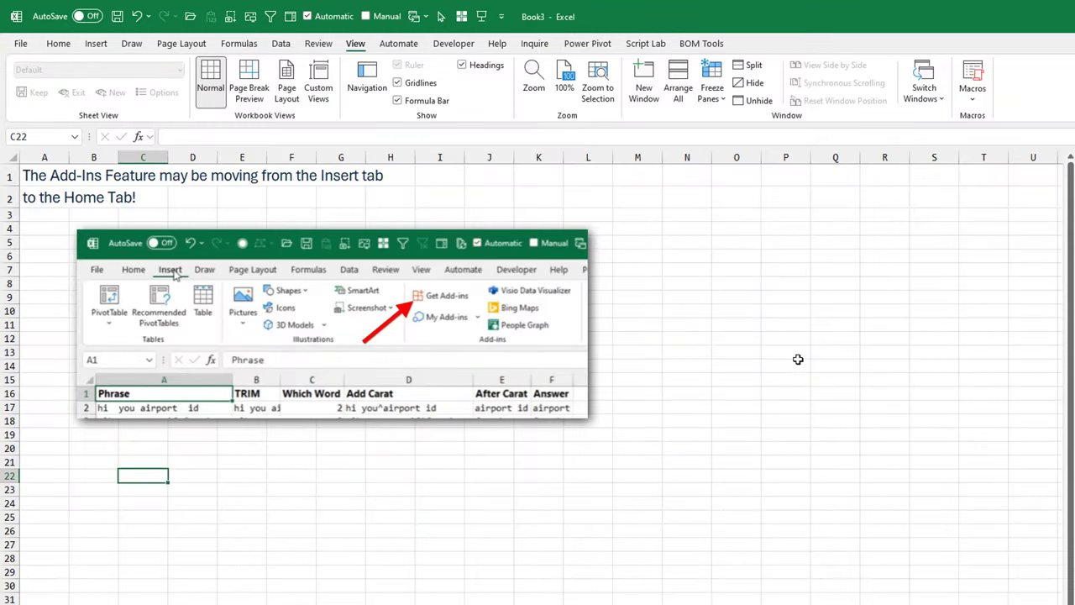
mouse_move(474, 306)
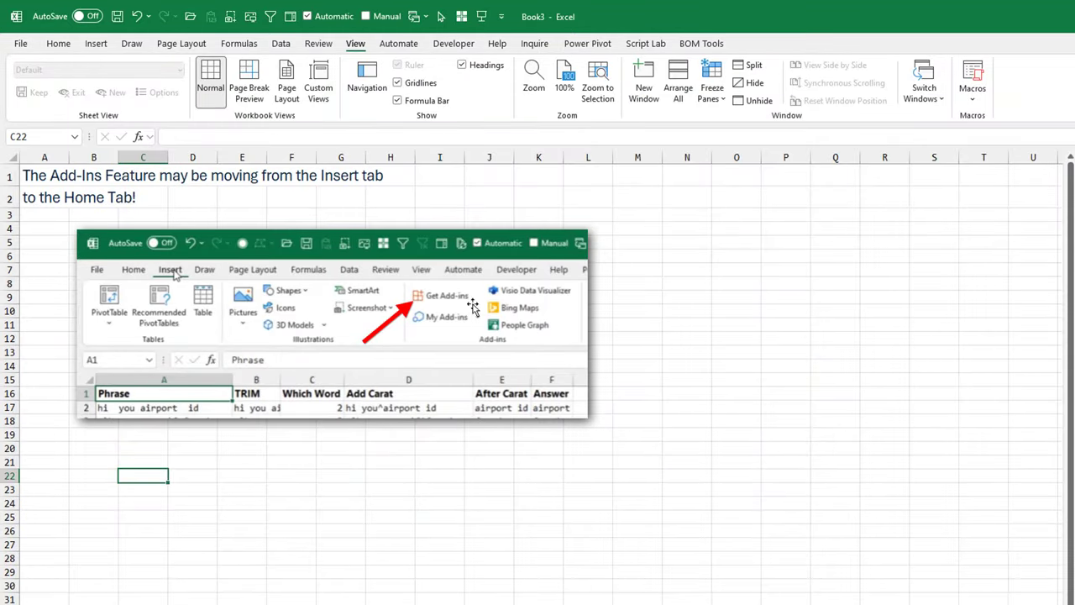
mouse_move(198, 284)
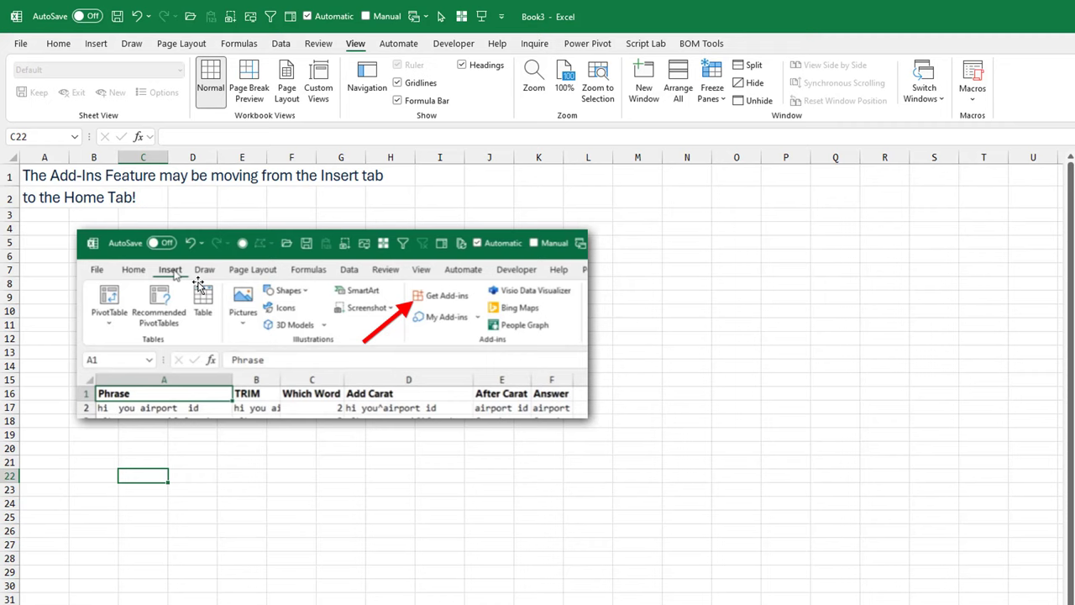
mouse_move(350, 283)
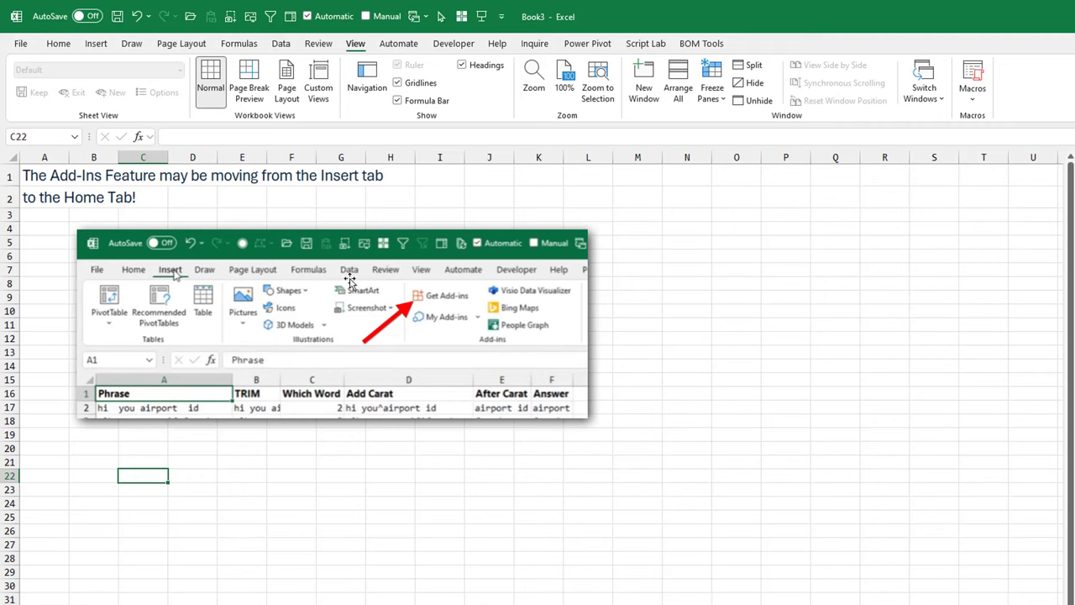
Step: Display the Home commands where the Add-ins feature now appears
left_click(57, 44)
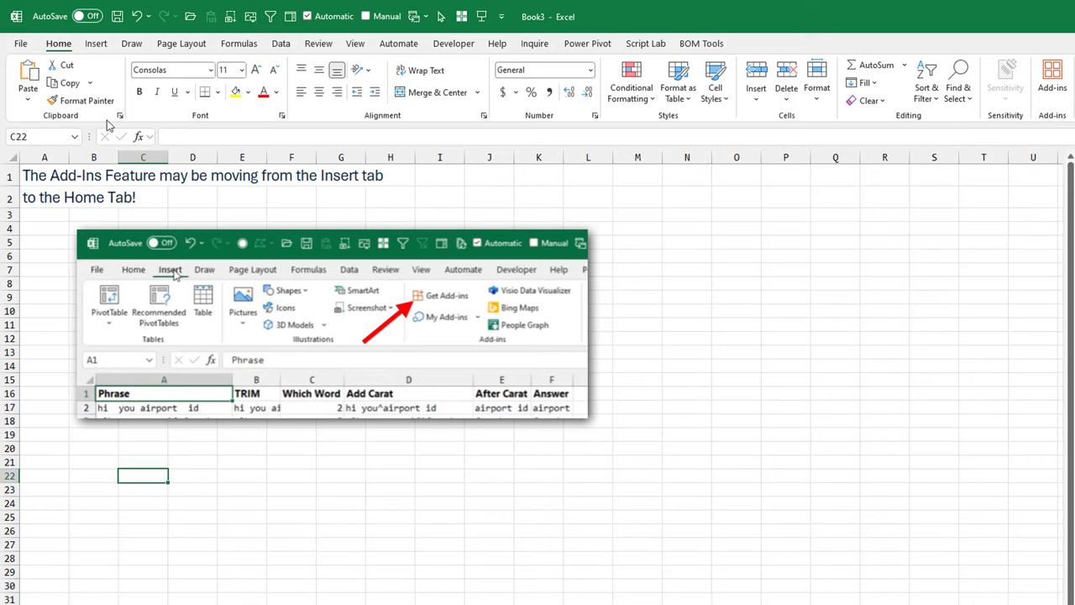
mouse_move(1051, 76)
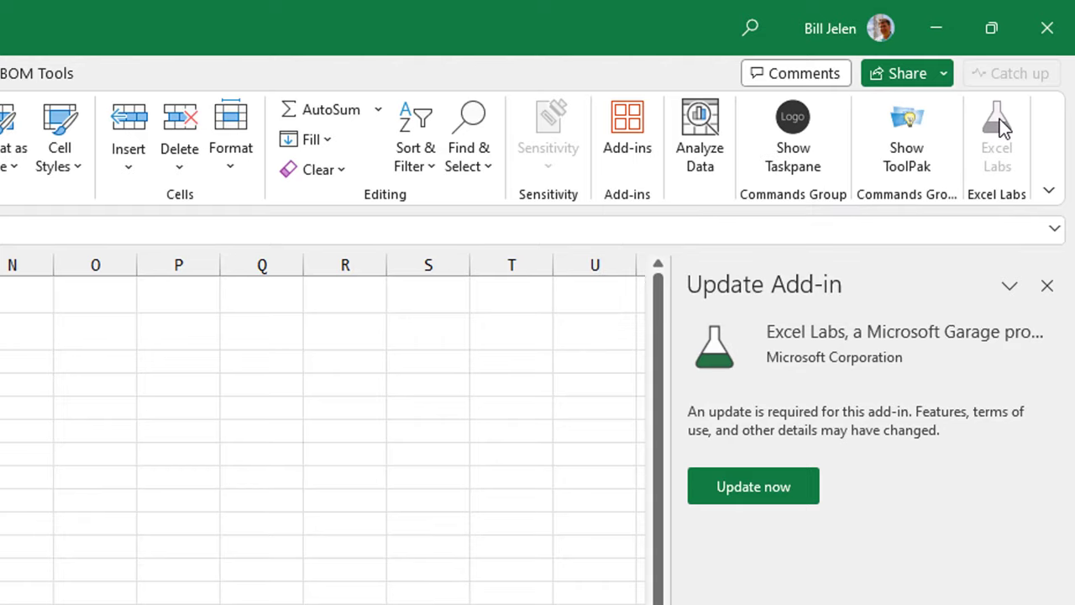
mouse_move(957, 361)
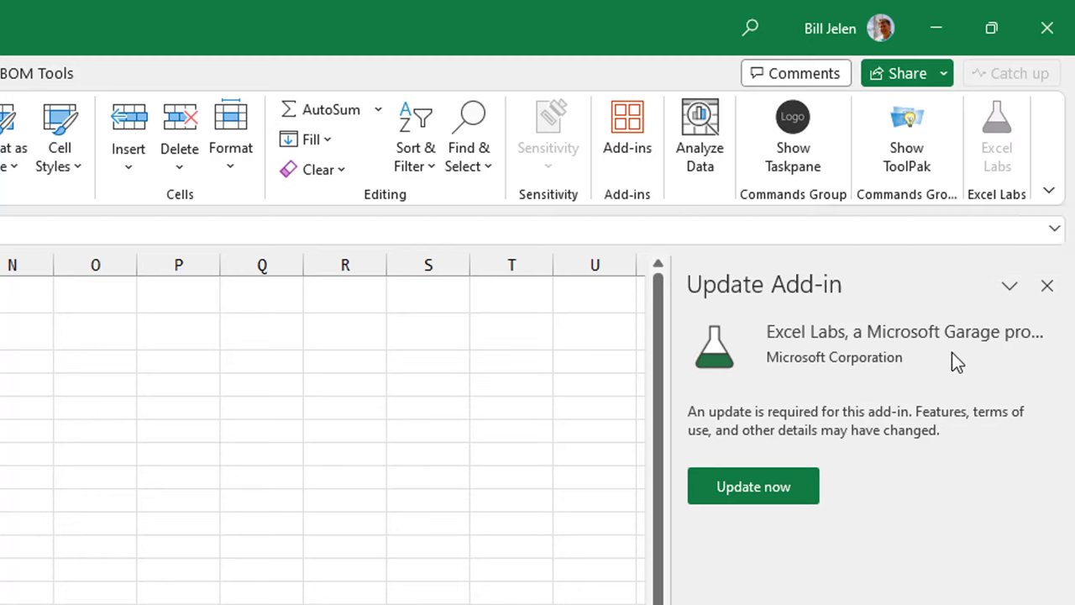
mouse_move(753, 488)
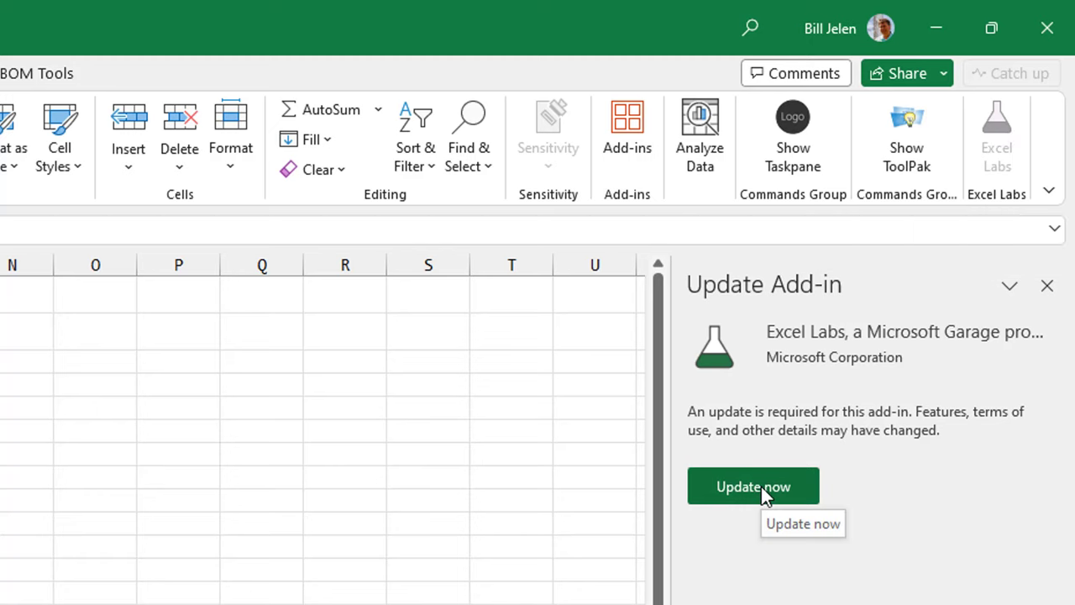
mouse_move(760, 497)
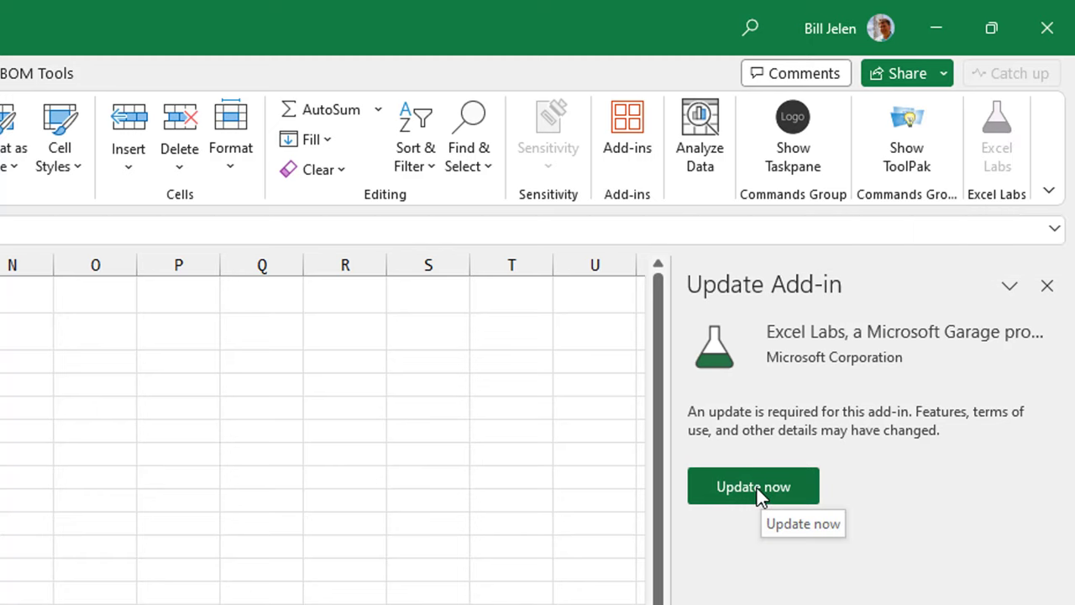
Step: Update the Excel Labs add-in so its command becomes active
left_click(753, 485)
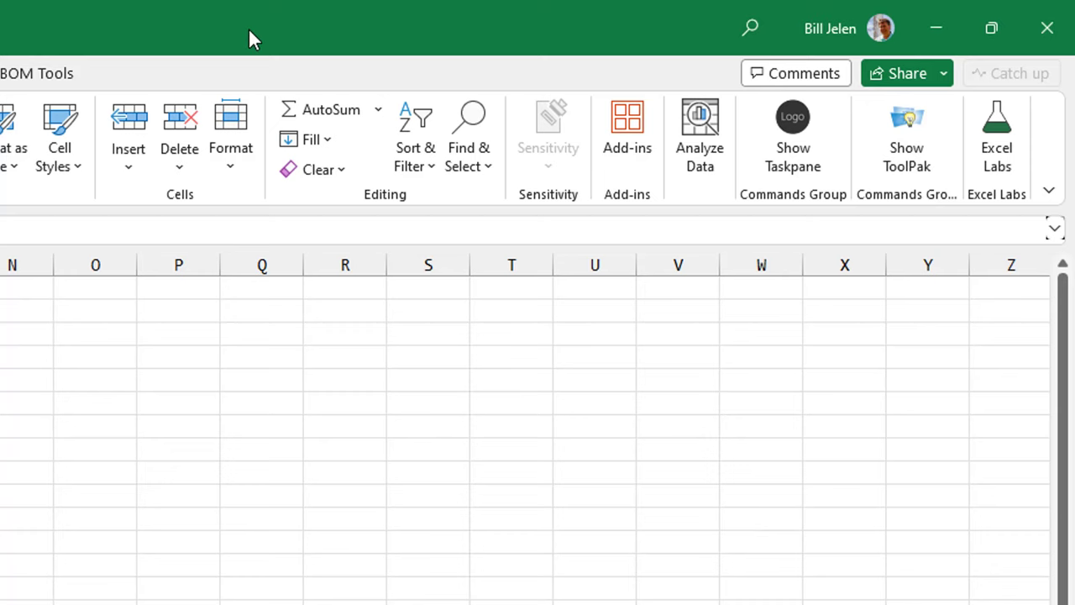
mouse_move(907, 137)
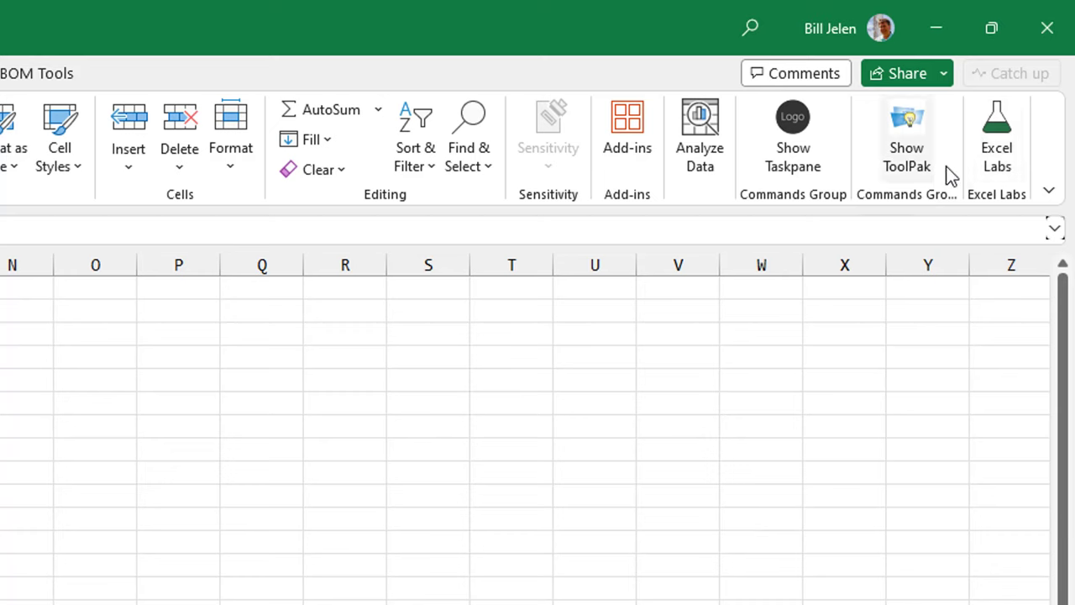
left_click(627, 134)
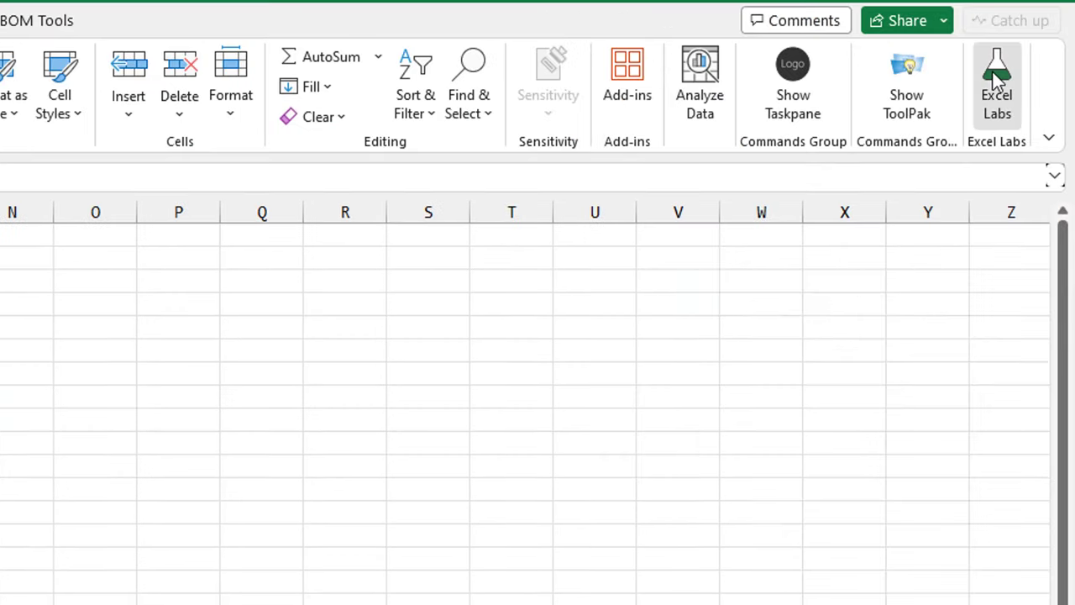
Step: Launch the Python editor from the Excel Labs task pane
left_click(996, 84)
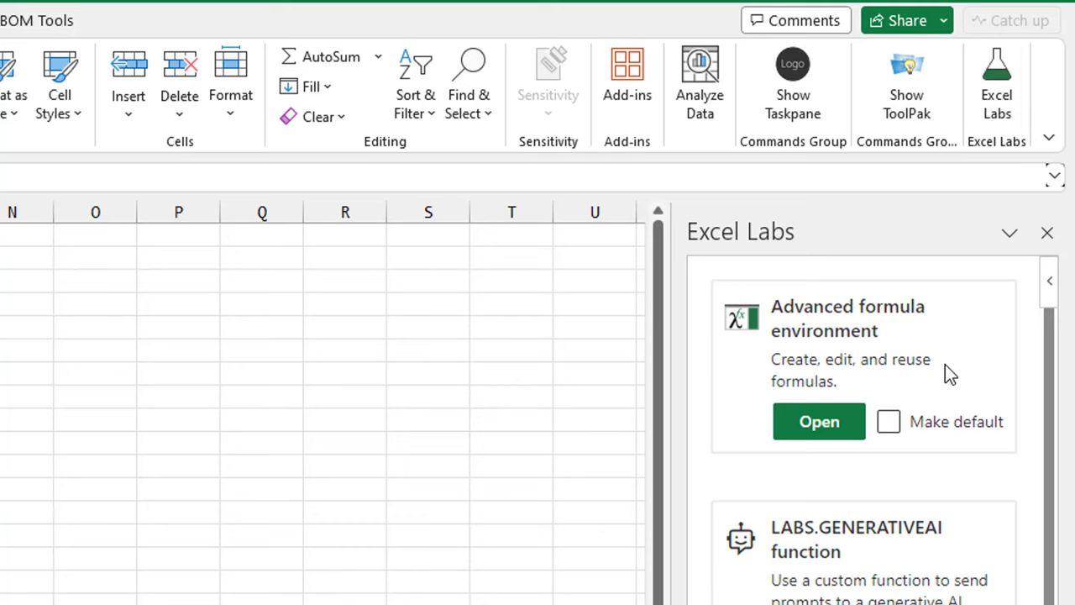
mouse_move(837, 351)
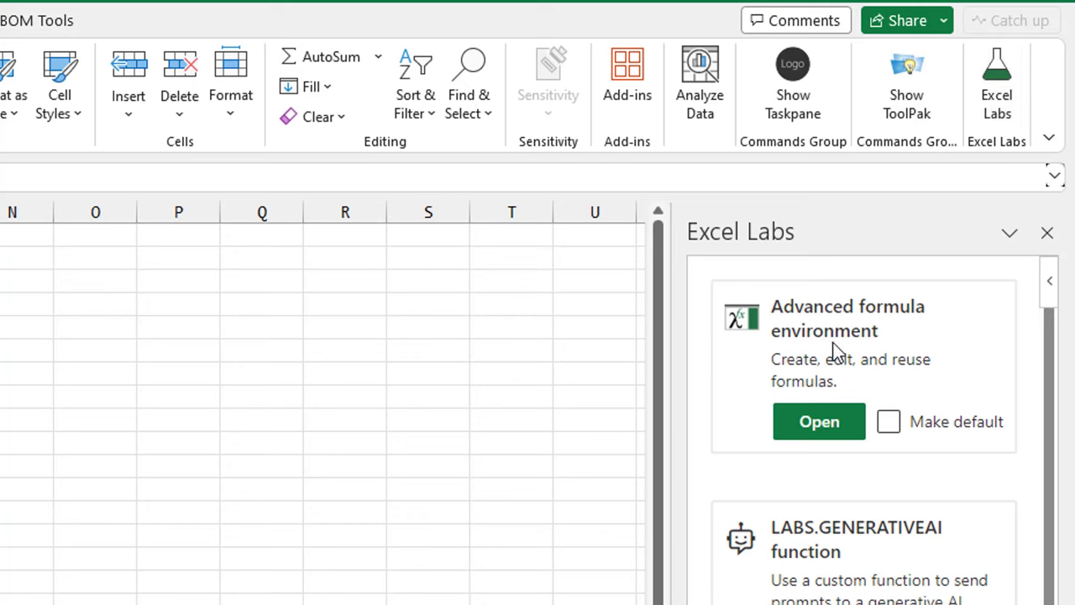
scroll("down", 3)
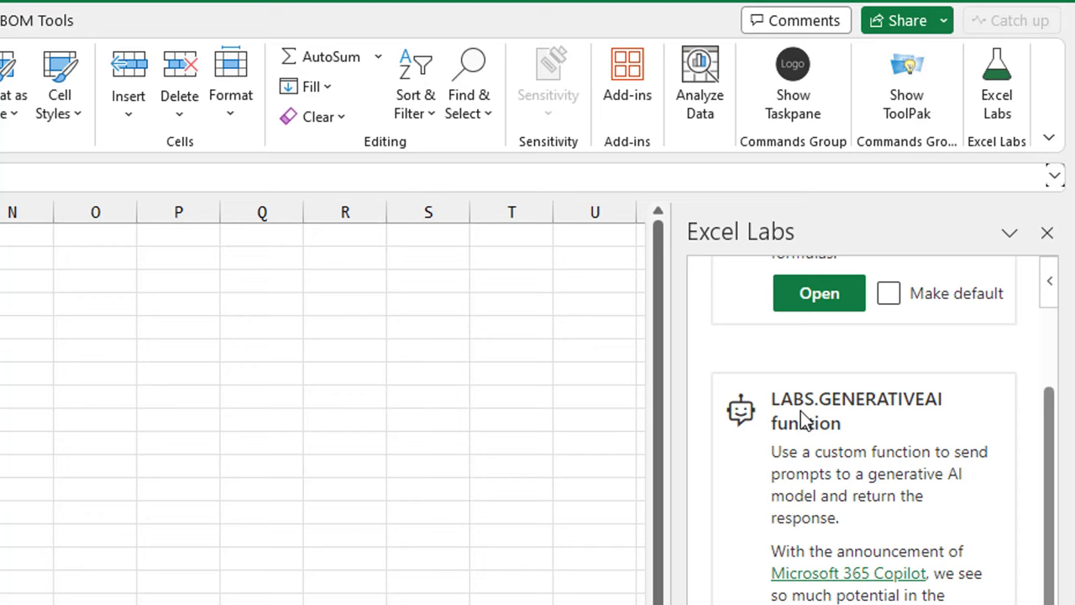
mouse_move(937, 551)
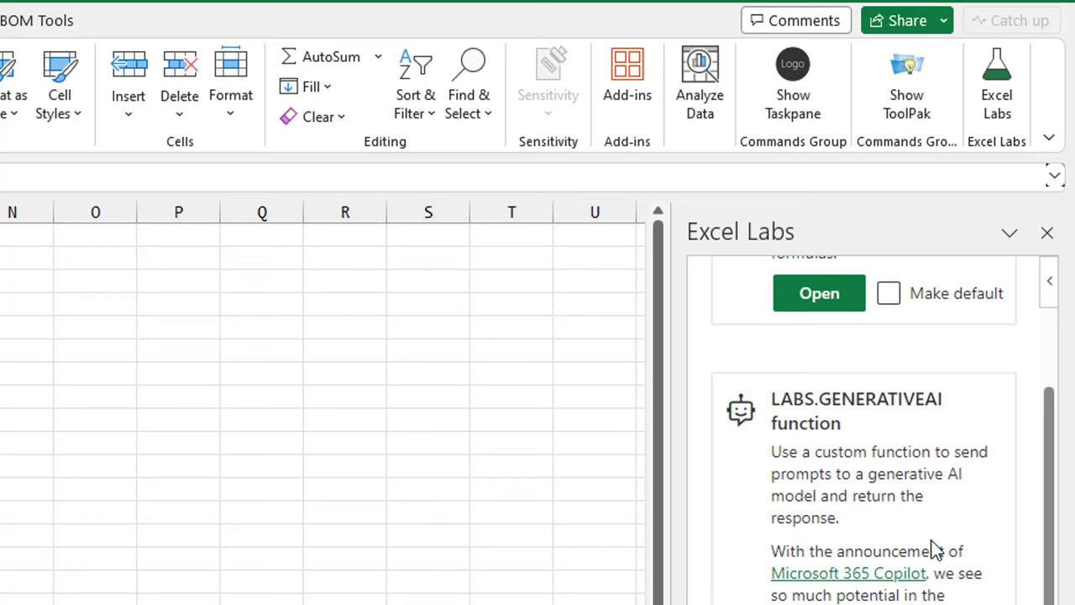
scroll("down", 3)
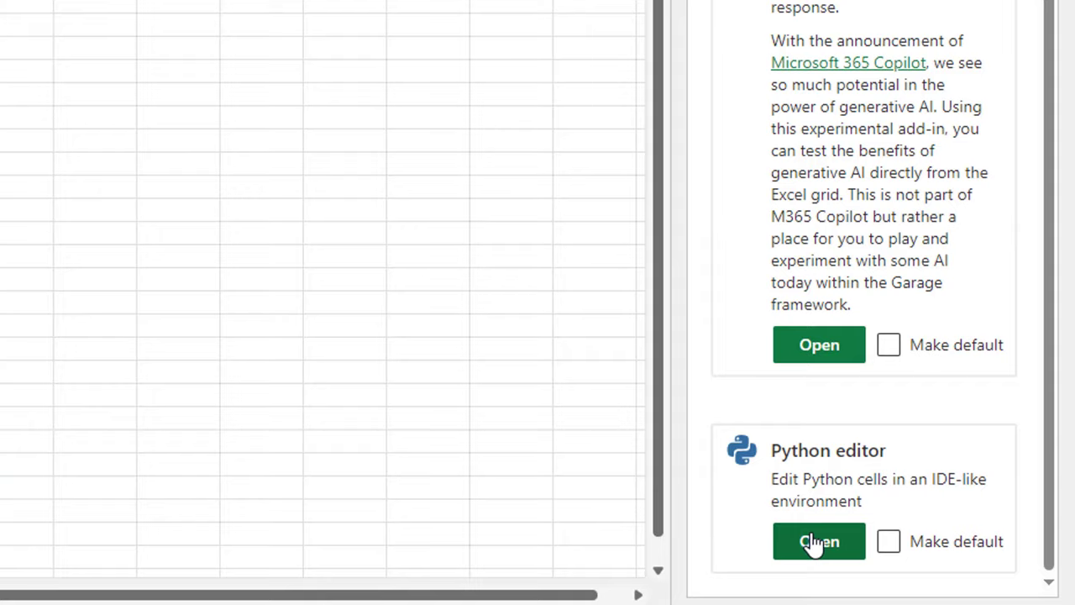
left_click(818, 541)
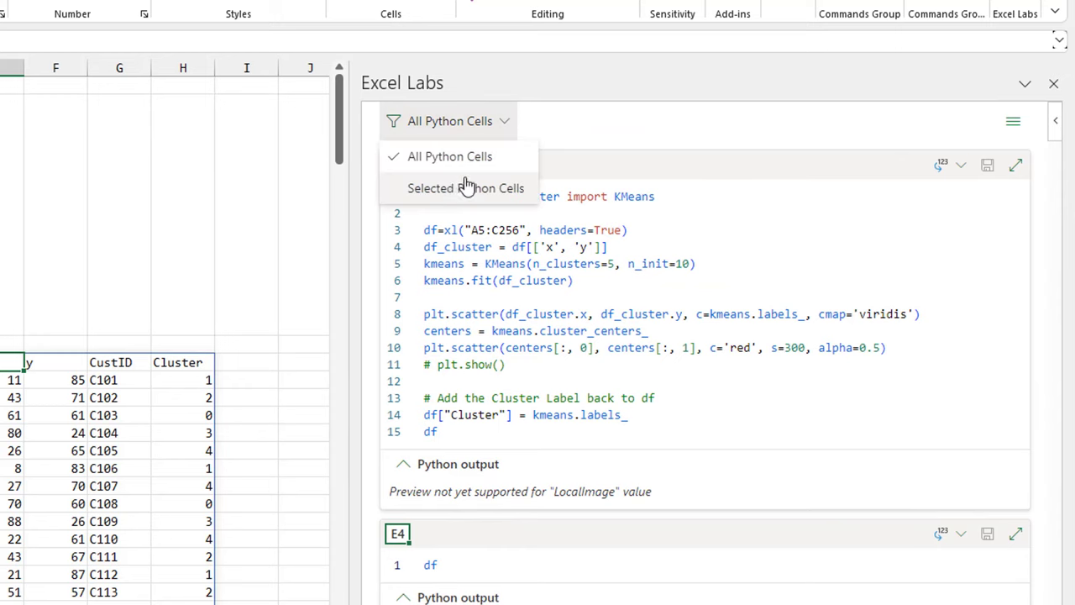
Step: Filter the editor to the selected cell E4 and expand its DataFrame output to rows C101-C109
left_click(465, 188)
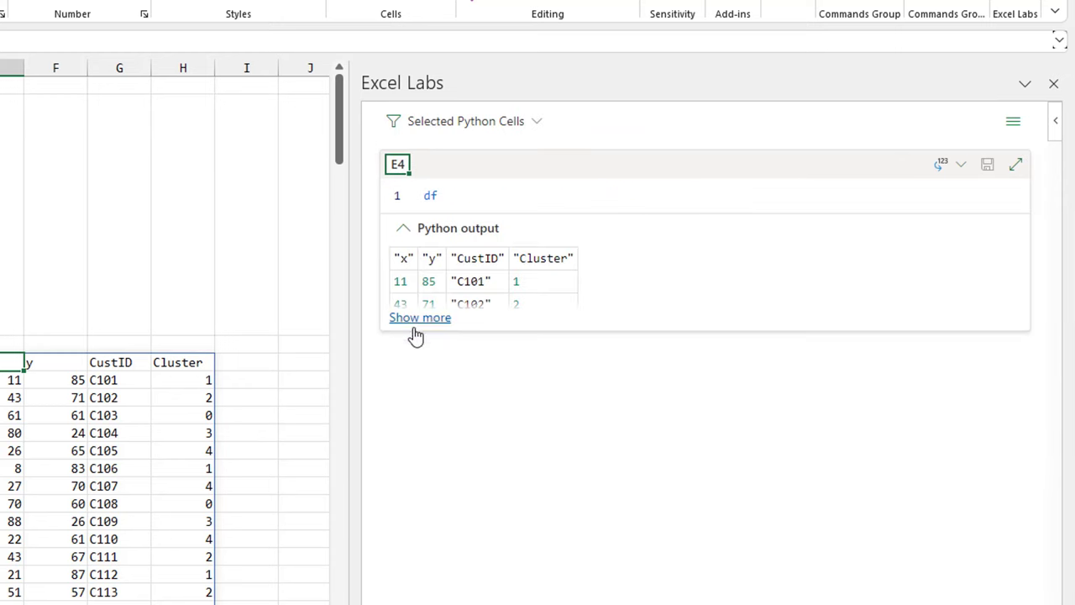
mouse_move(435, 326)
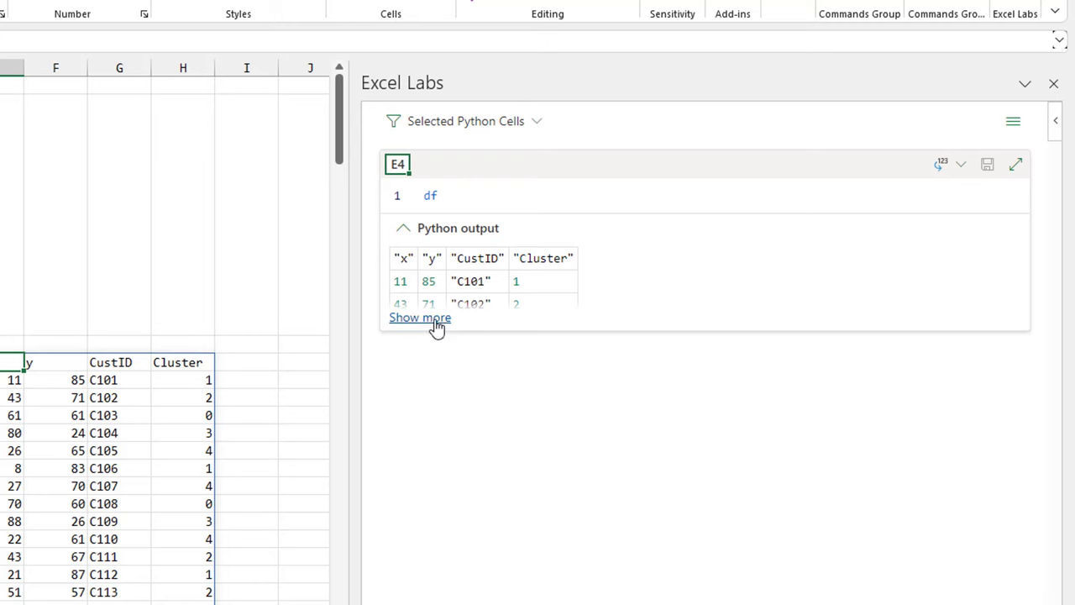
left_click(420, 318)
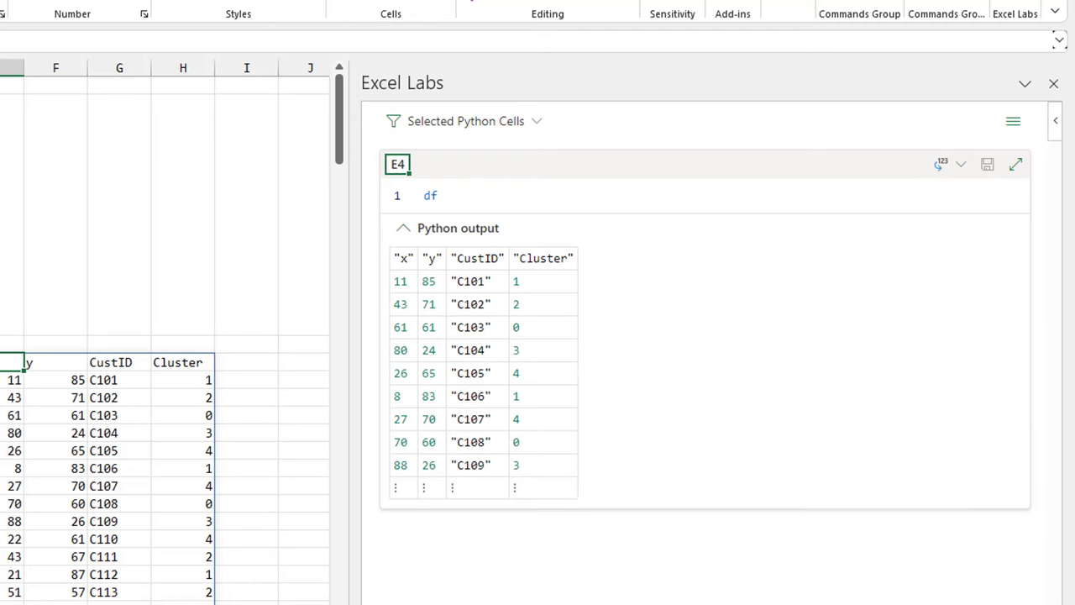
mouse_move(474, 205)
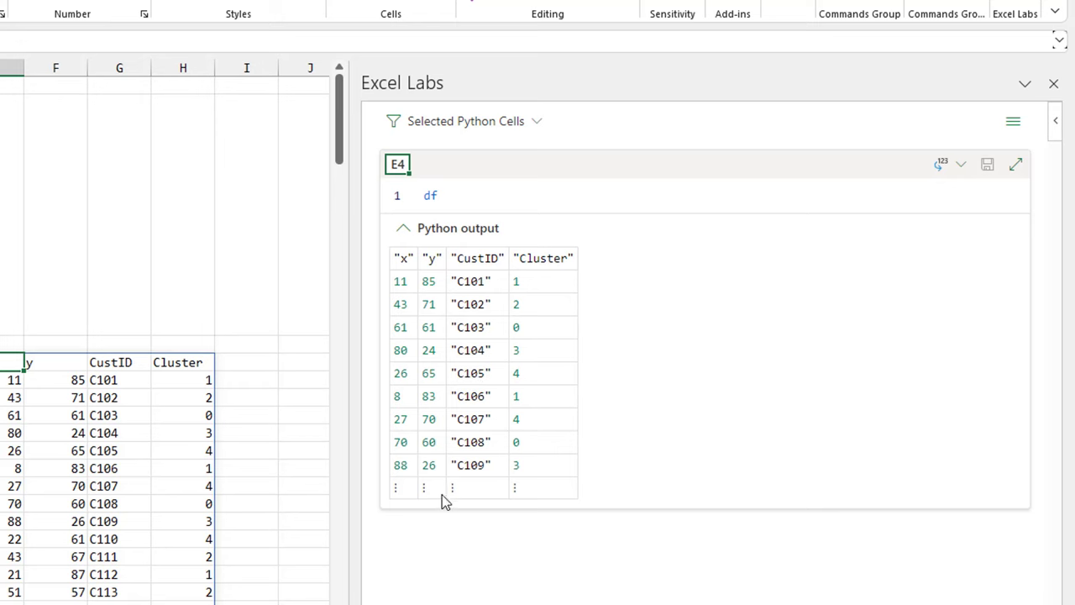
mouse_move(326, 361)
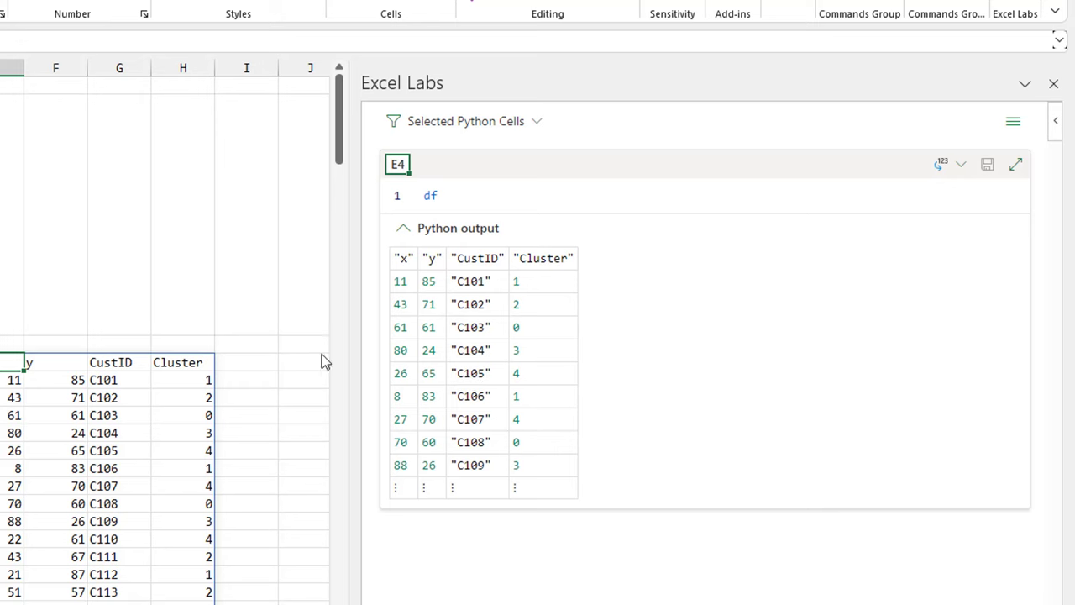
mouse_move(362, 249)
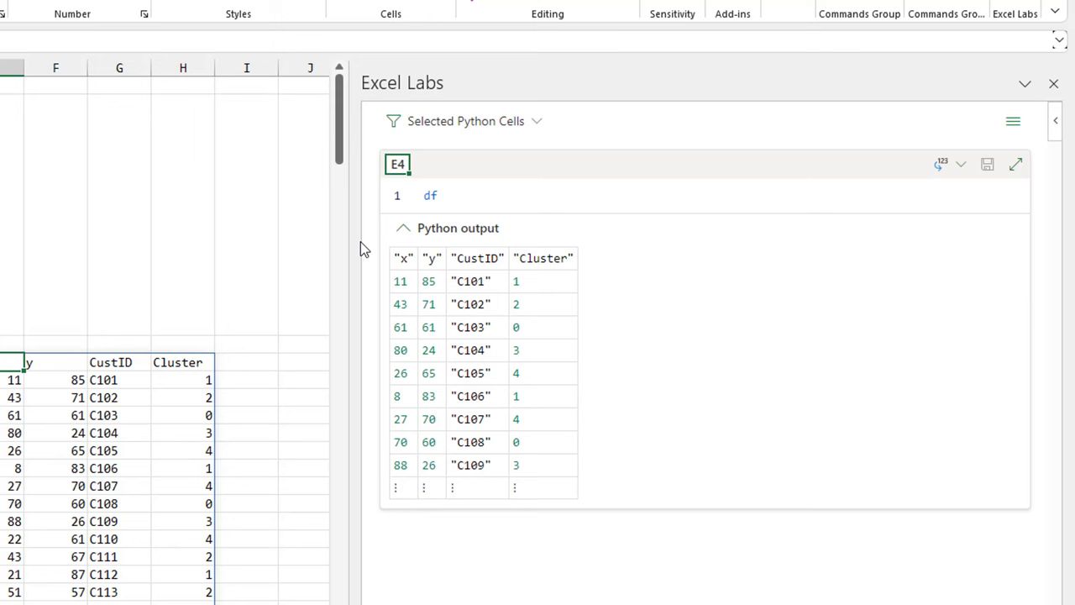
left_click(467, 121)
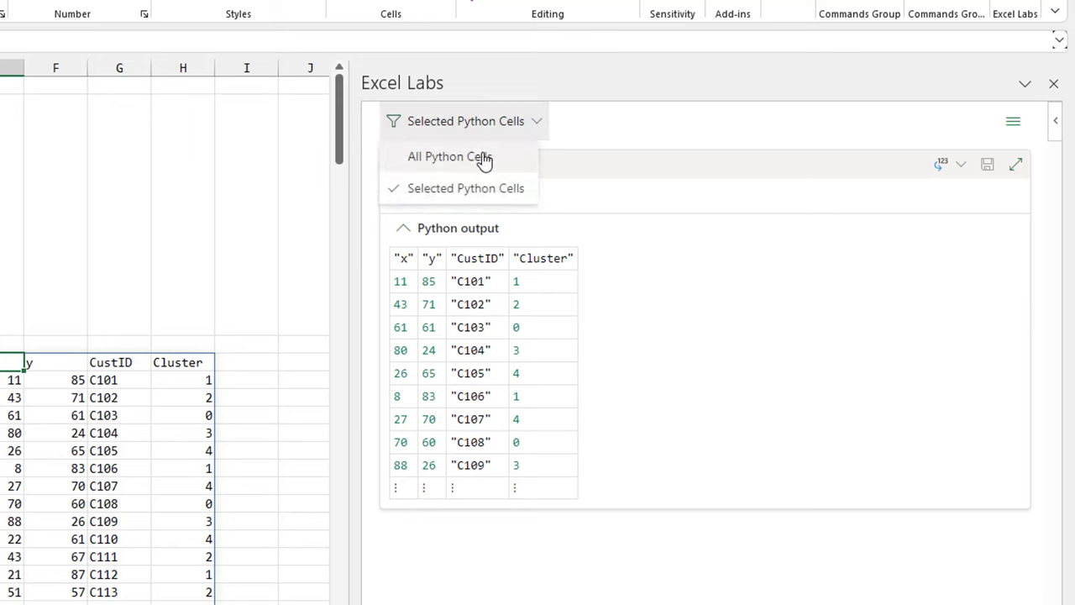
left_click(450, 157)
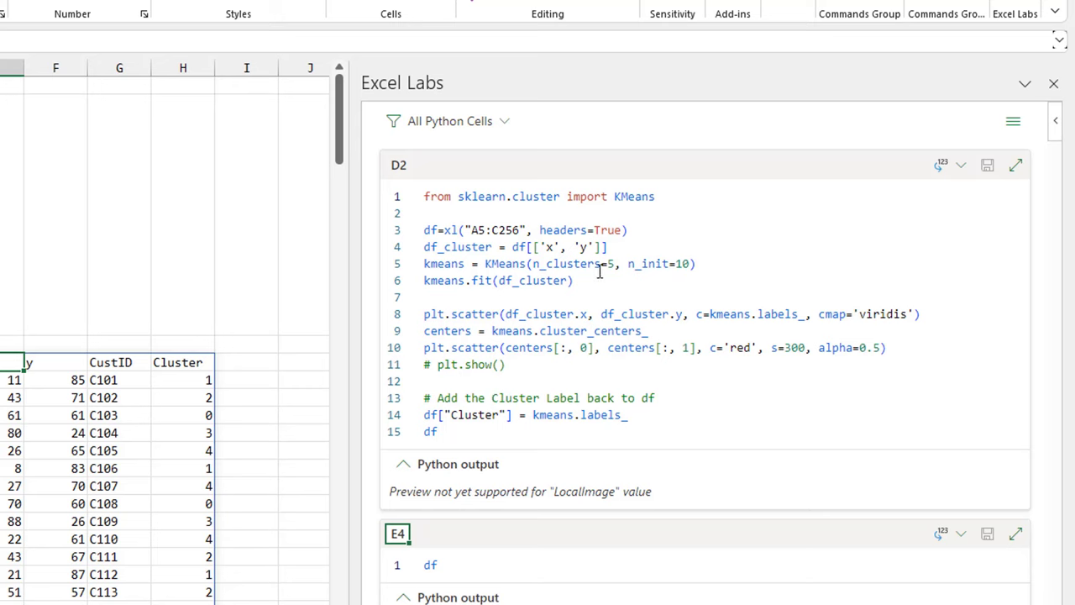
mouse_move(742, 257)
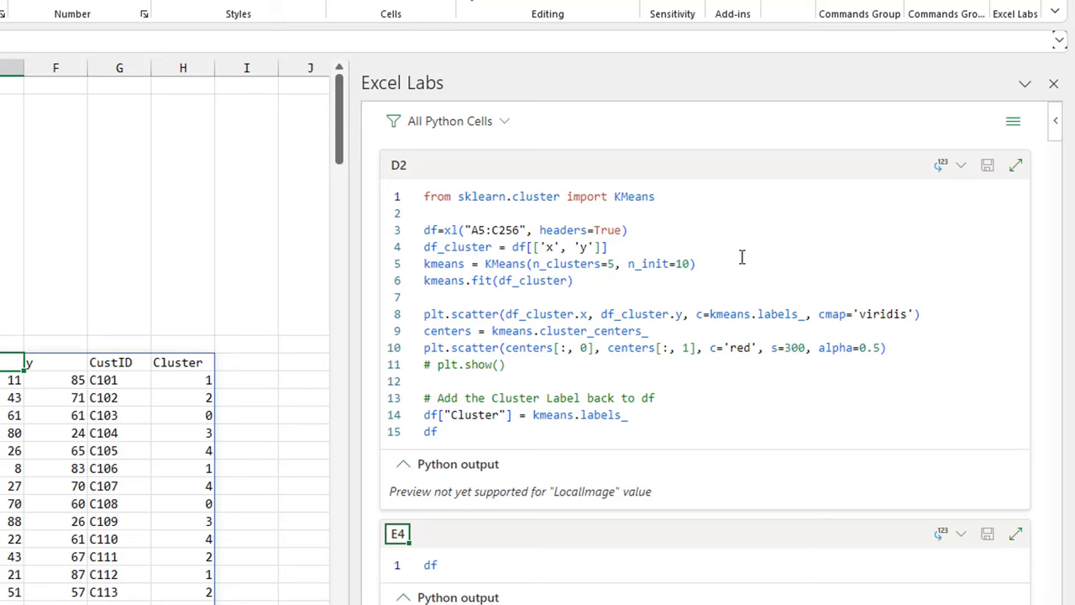
mouse_move(513, 259)
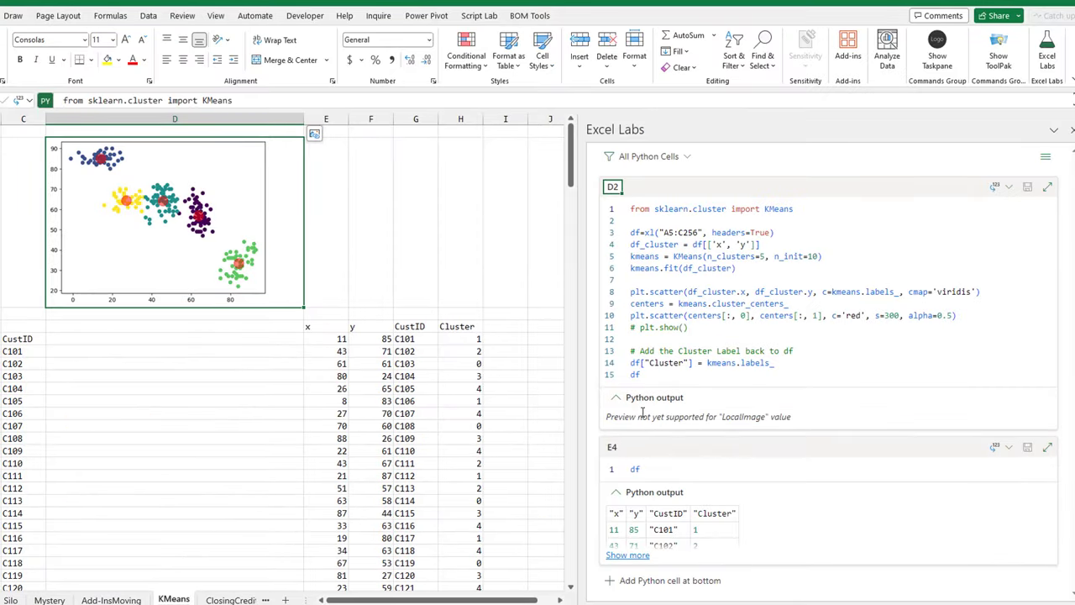
mouse_move(180, 227)
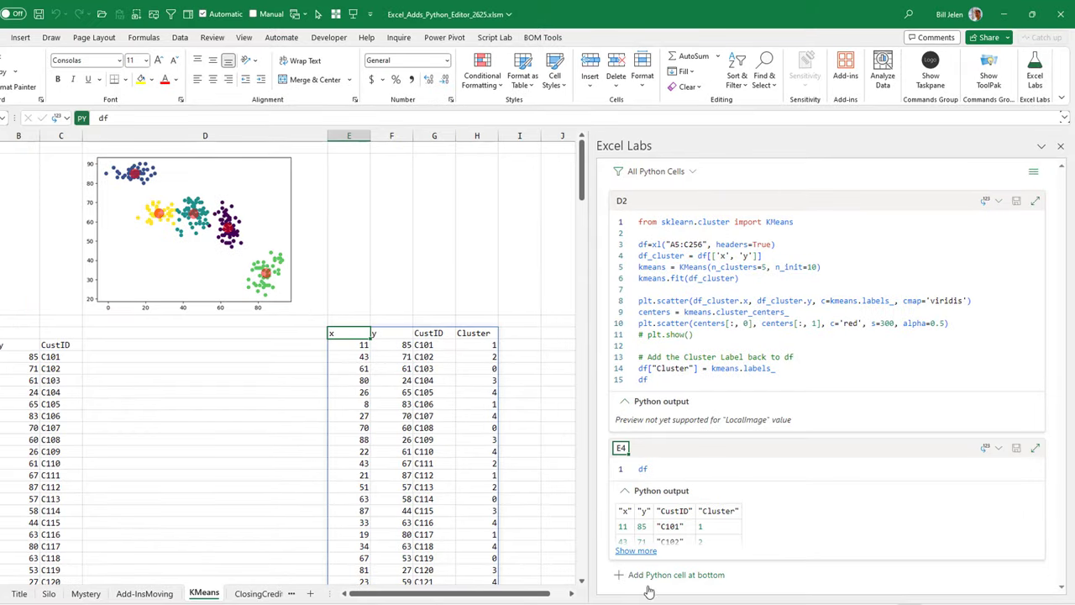
mouse_move(702, 581)
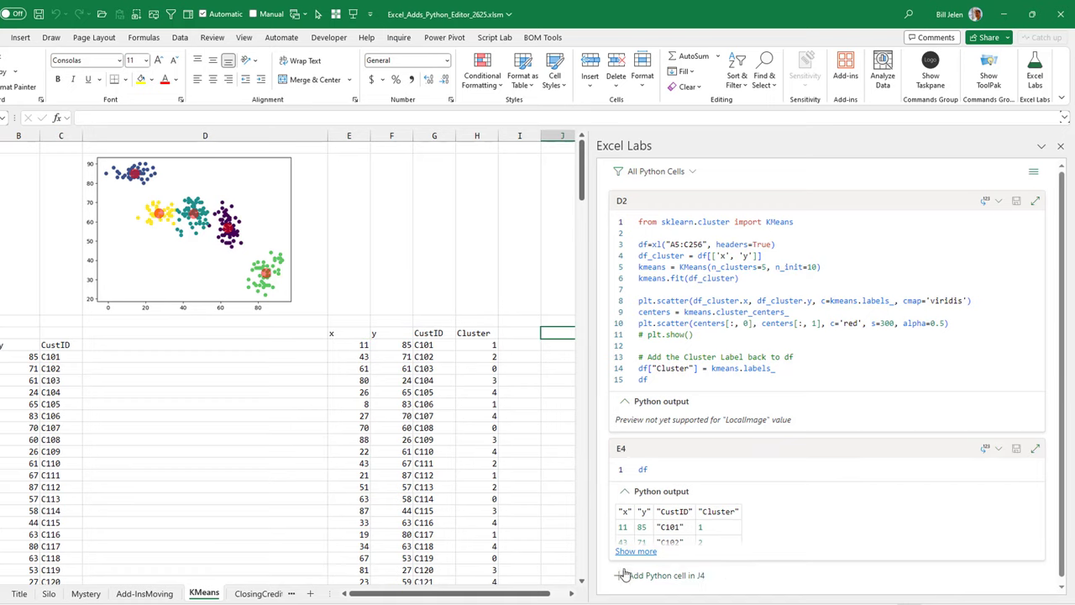
mouse_move(578, 347)
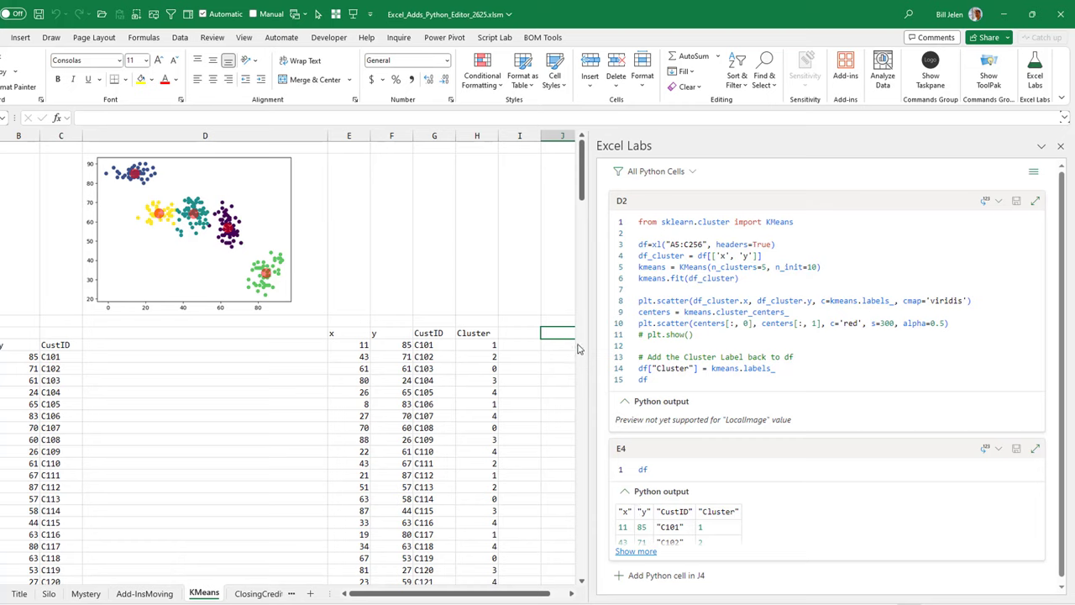
Step: Start a new Python cell in J4 with df. and browse the offered DataFrame methods
scroll("down", 3)
type("df.")
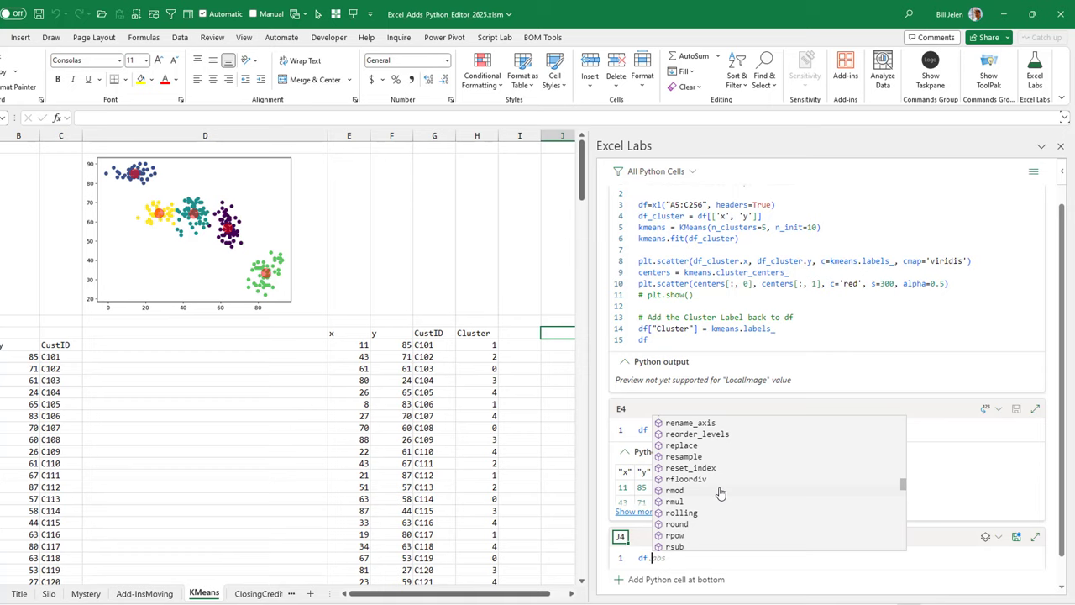
mouse_move(994, 420)
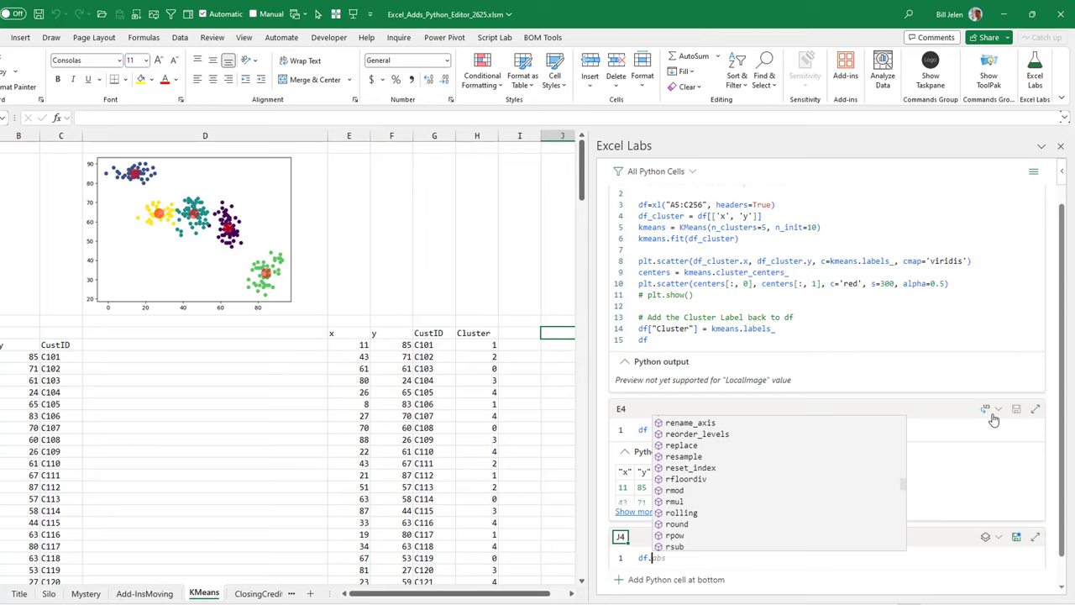
left_click(998, 410)
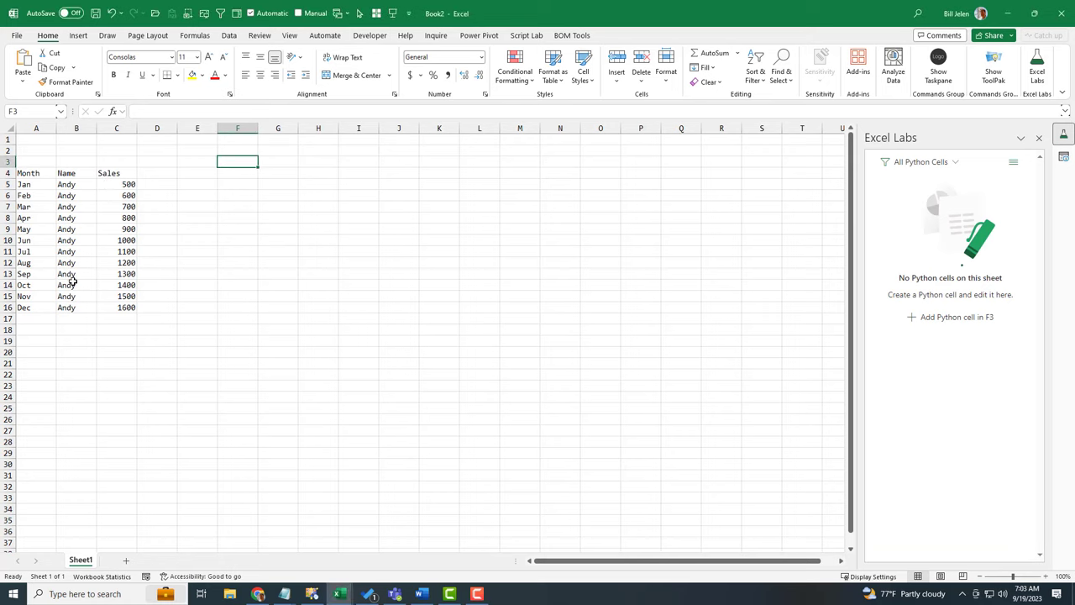
mouse_move(84, 284)
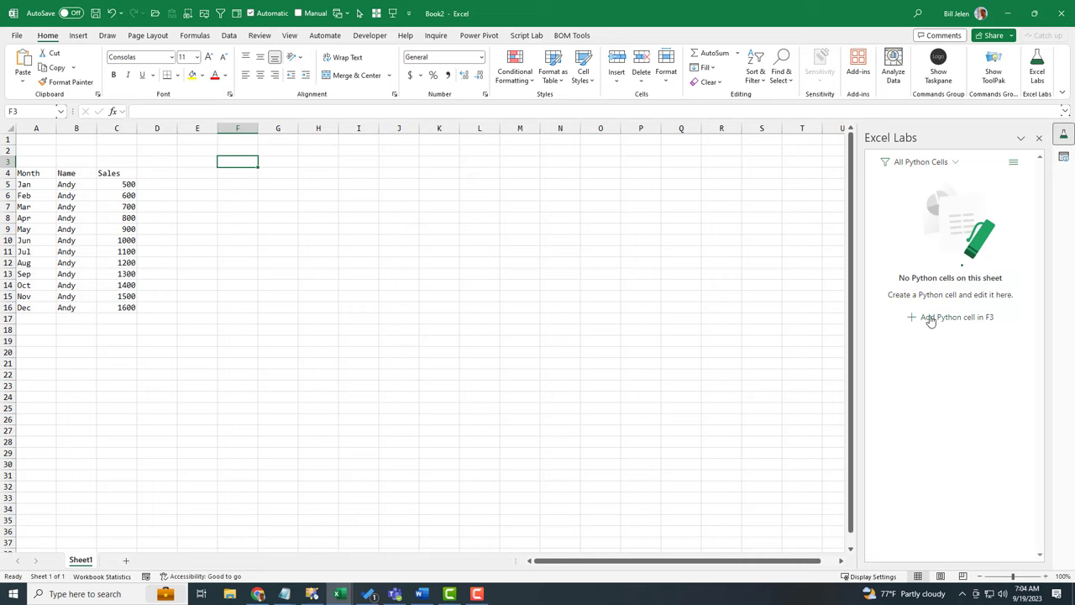
Step: Create an F3 Python cell with df = xl("A4:C16", headers=True) and df, then save it
left_click(958, 316)
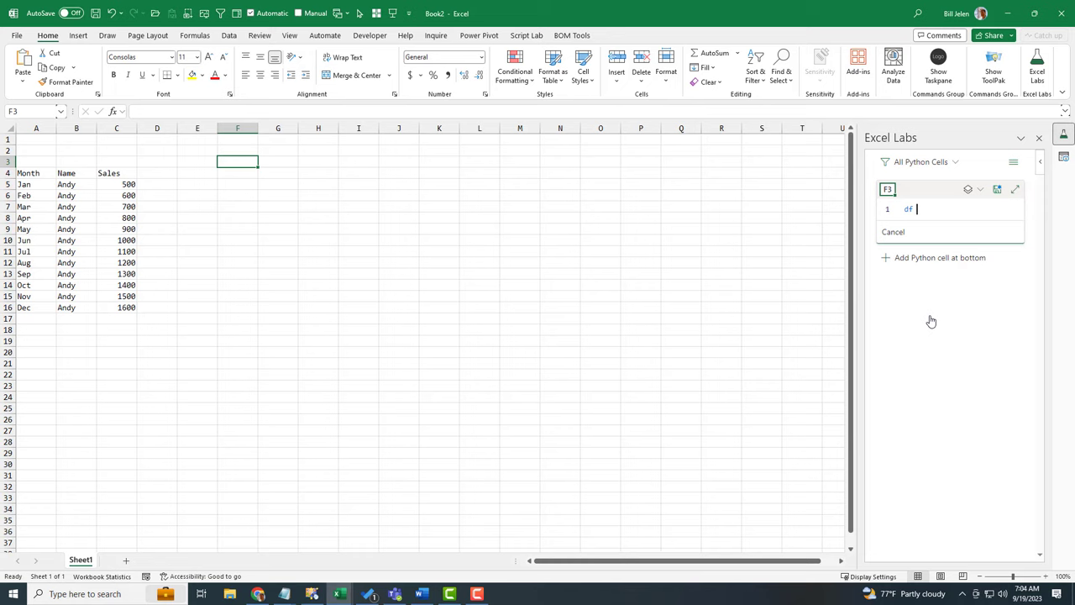
type("= xl(\"A4:C16\", headers=Tr")
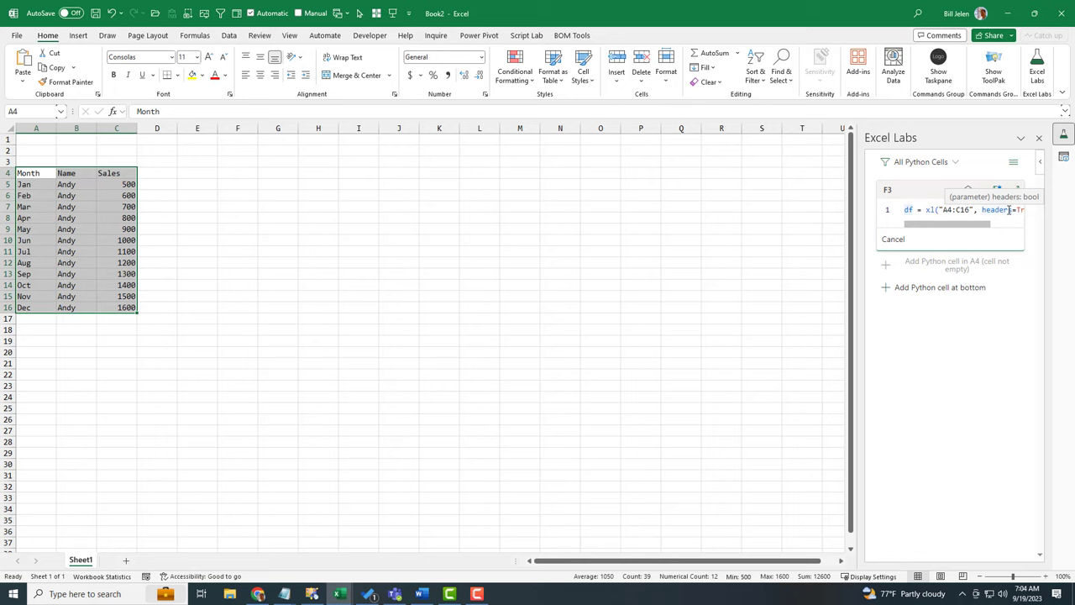
key("enter")
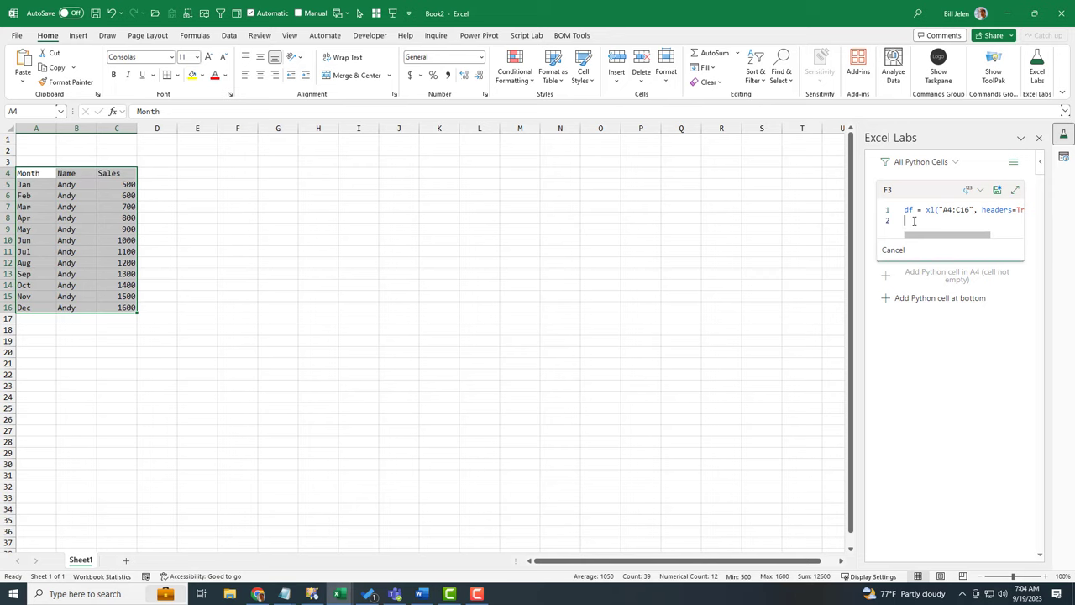
type("df")
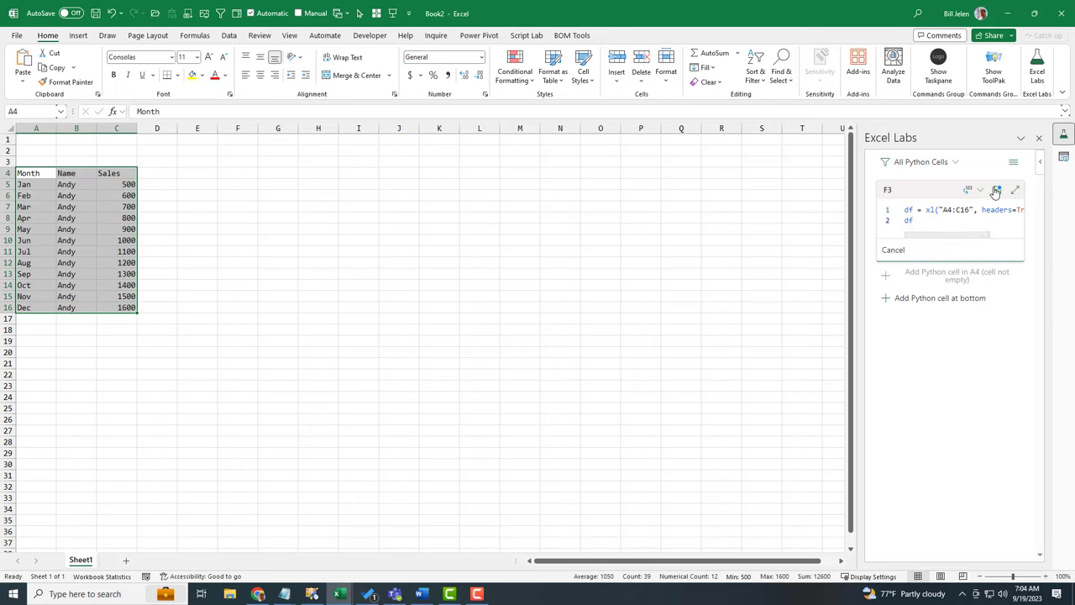
left_click(998, 190)
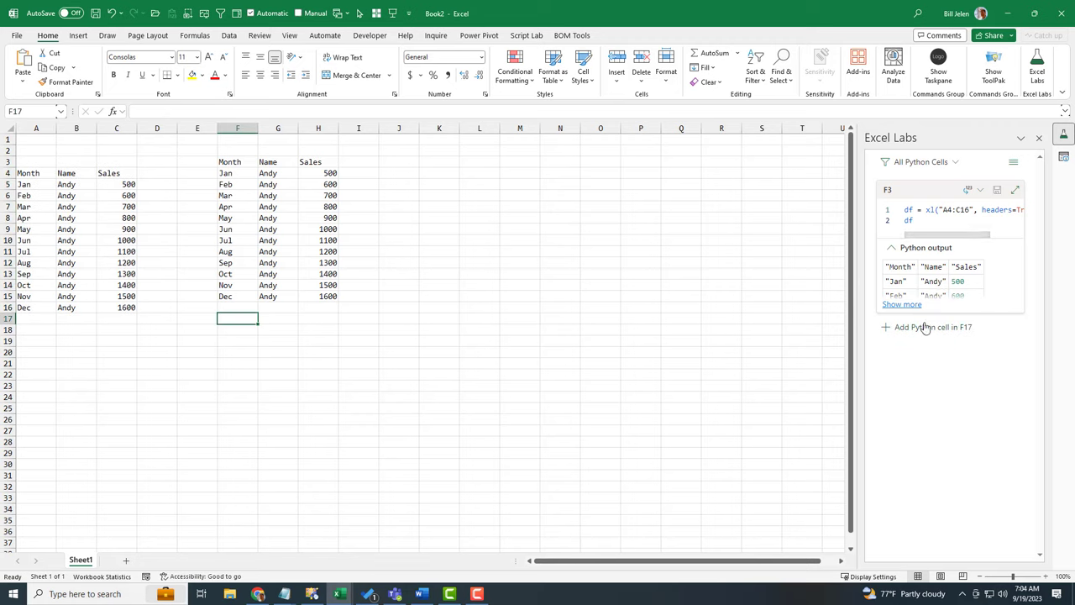
Step: Create an F17 Python cell with df = df.sort_values('Sales', ascending=False) and df, then save it
left_click(927, 326)
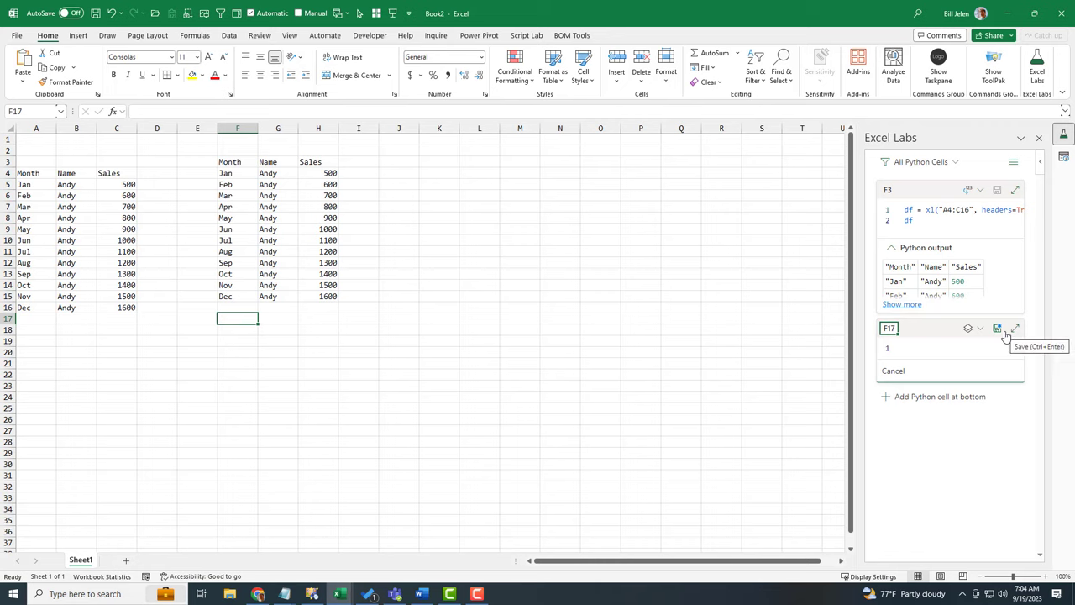
type("df = df.sort_value")
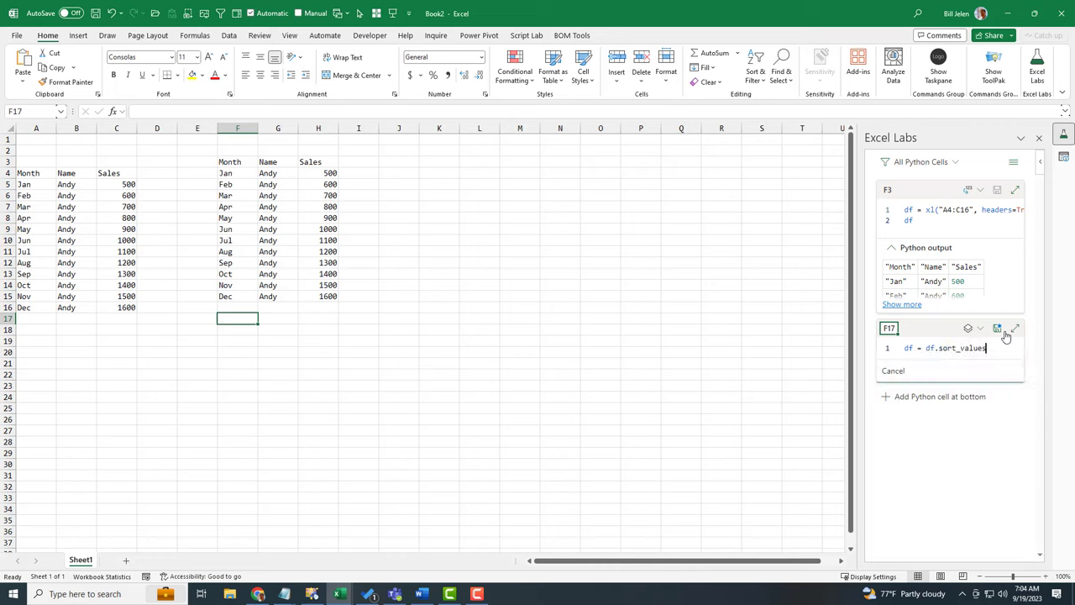
type("s")
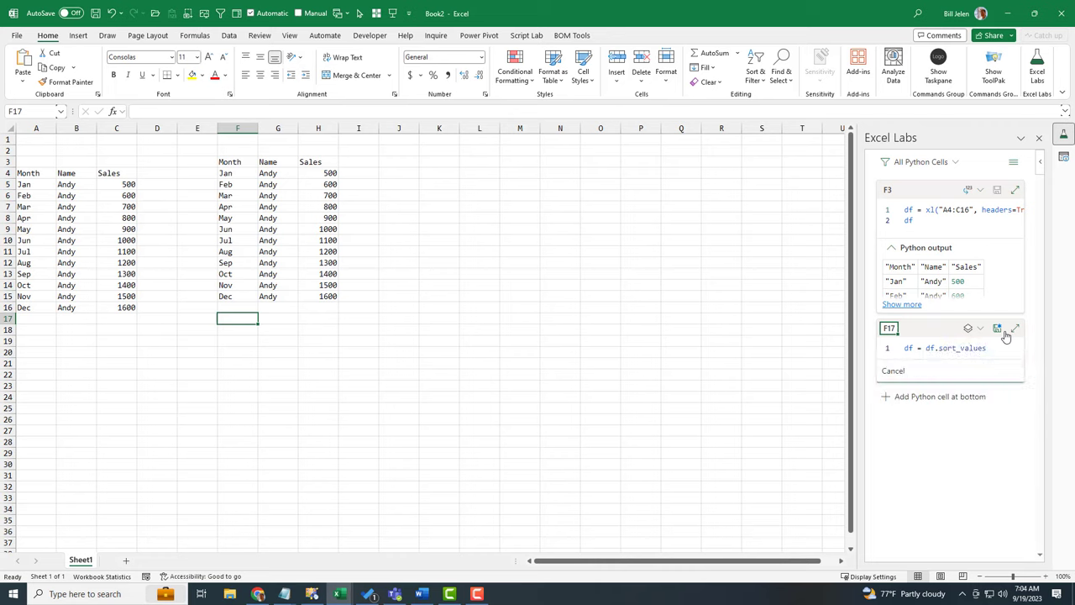
type("('Sales")
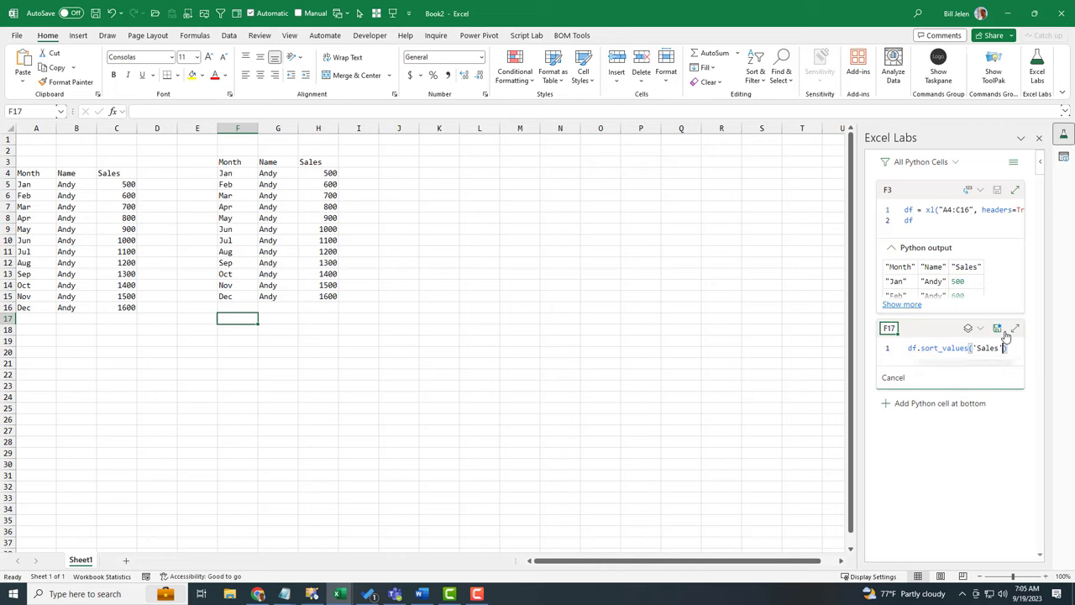
type(",")
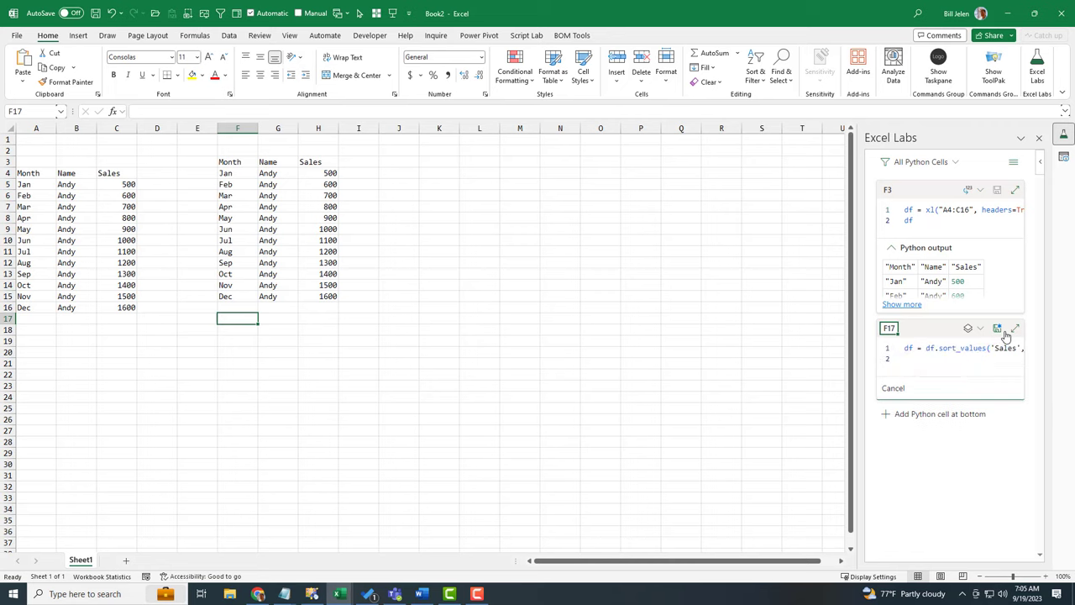
type("df")
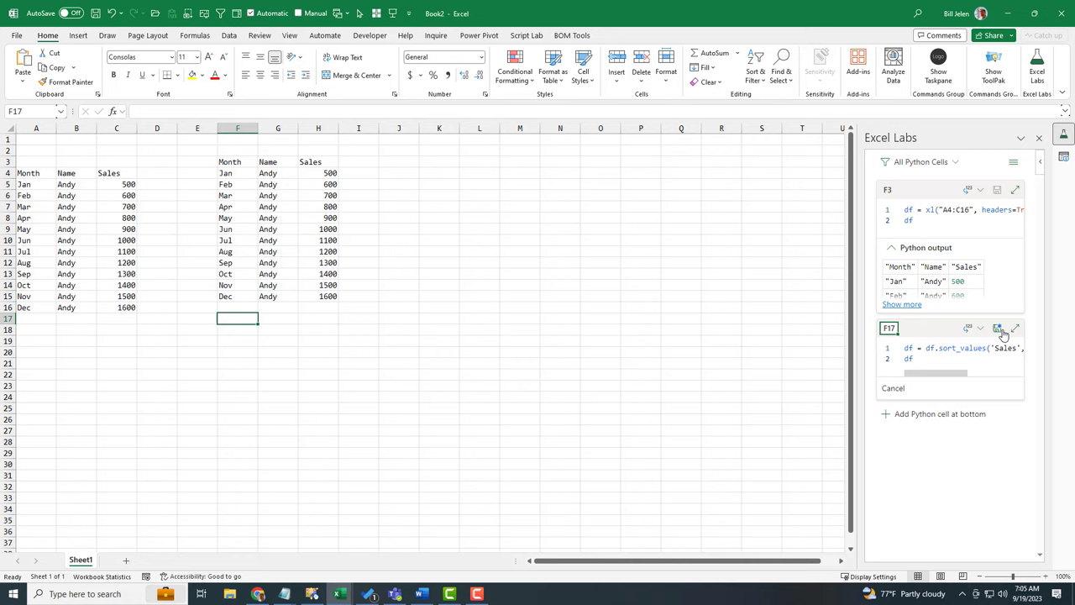
left_click(998, 328)
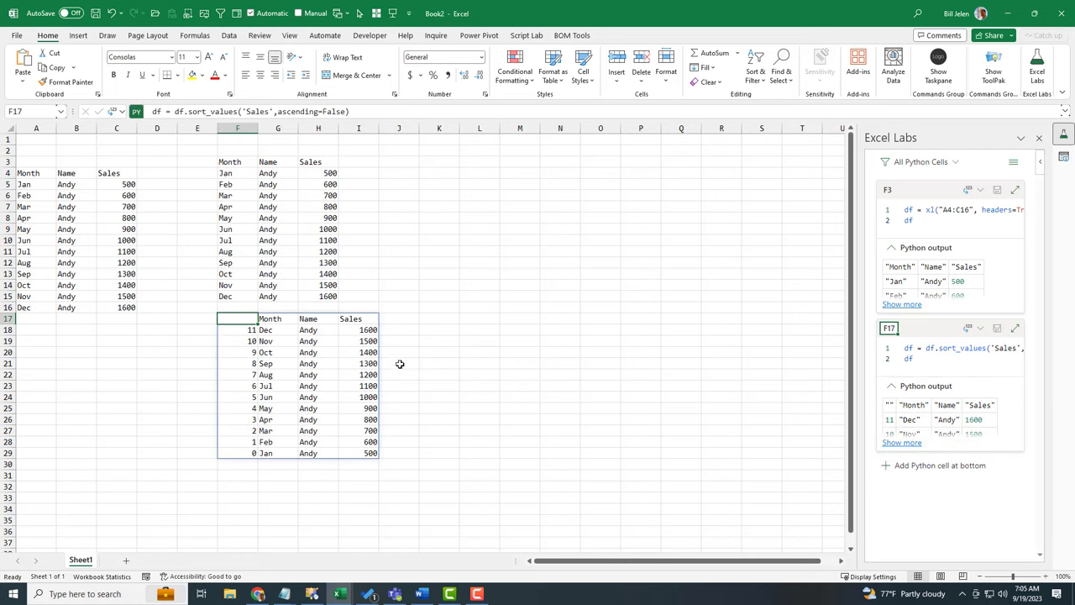
mouse_move(407, 434)
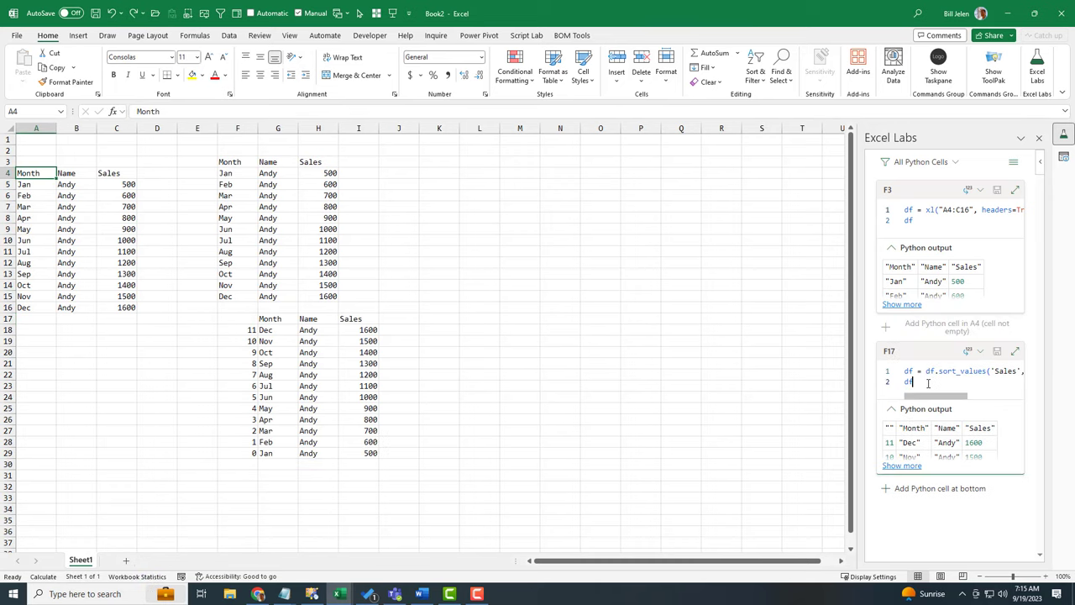
Step: Change F17's second line to df.add_prefix via IntelliSense and return to the sheet unsaved
type(".ab")
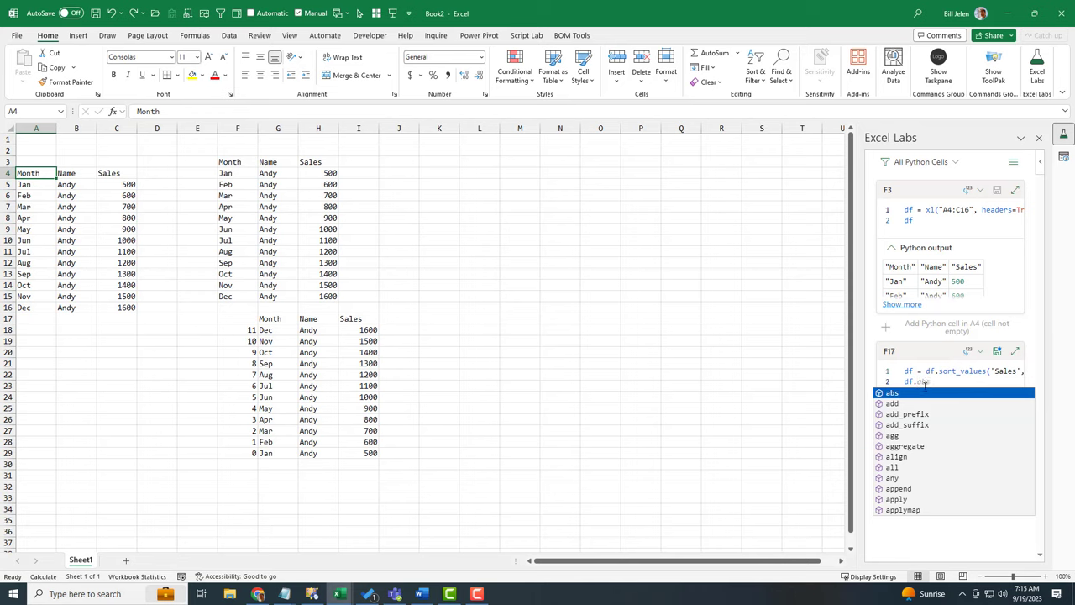
left_click(907, 413)
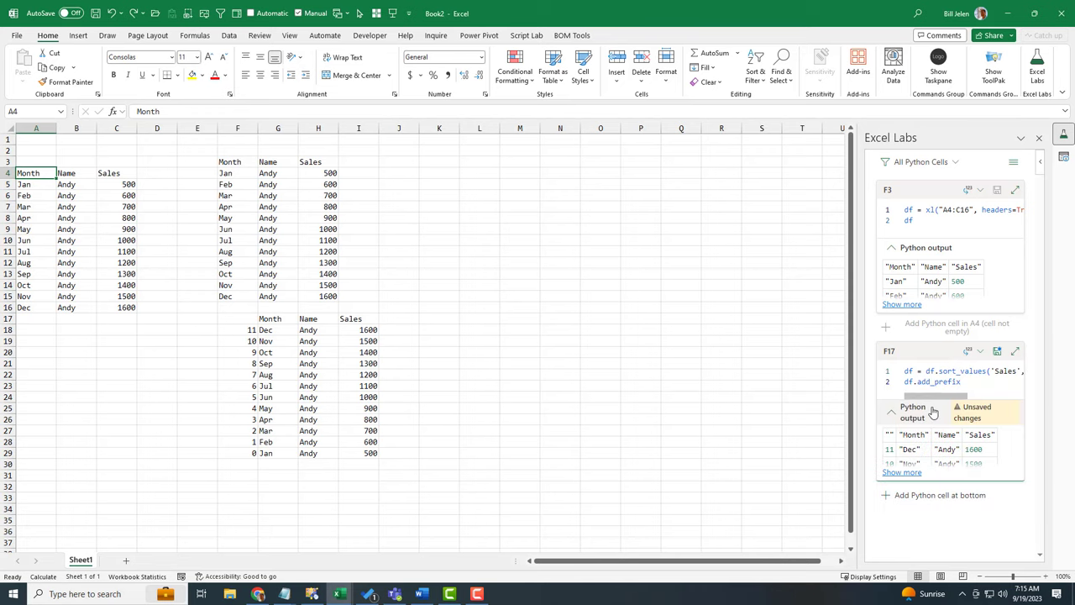
left_click(960, 382)
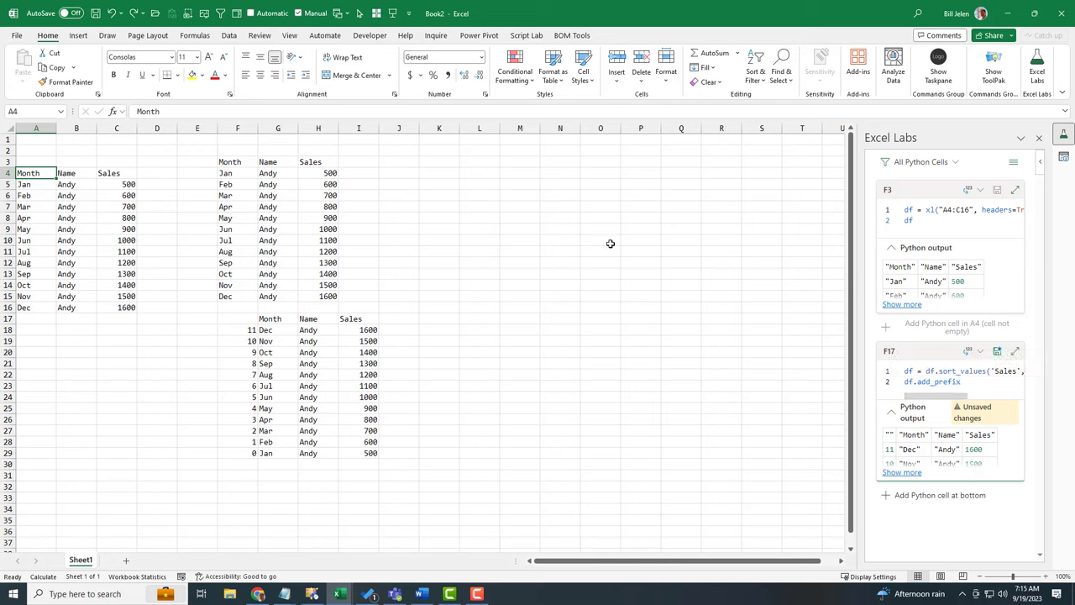
left_click(600, 229)
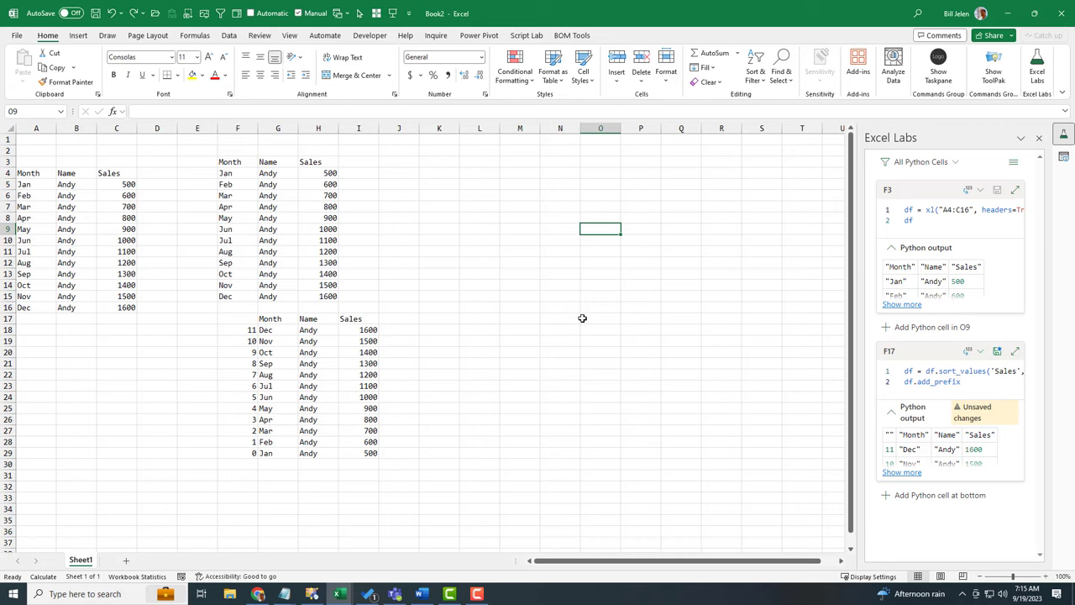
mouse_move(829, 353)
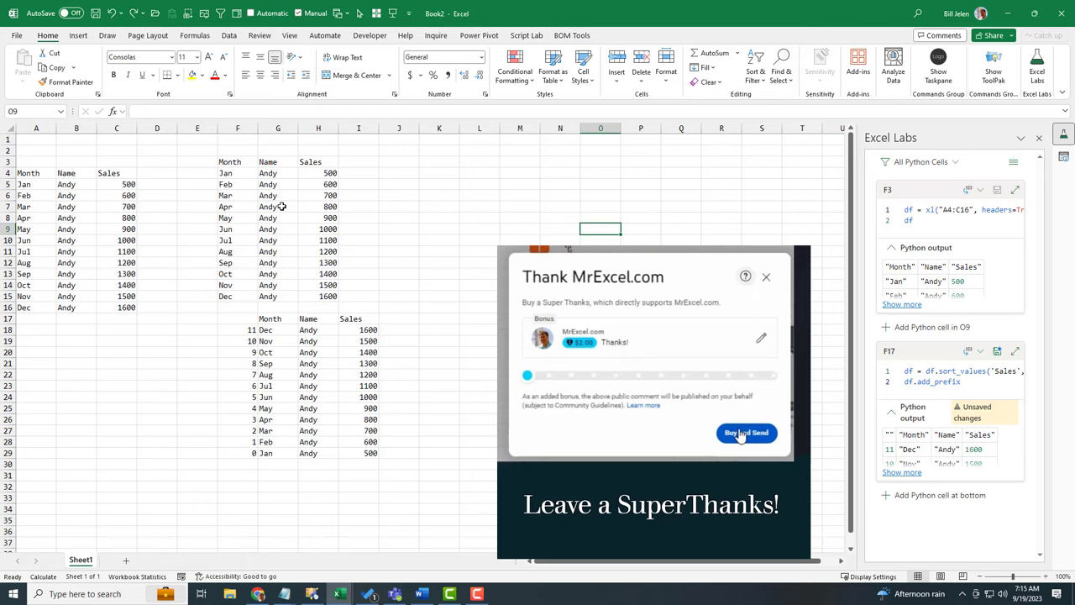
left_click(766, 275)
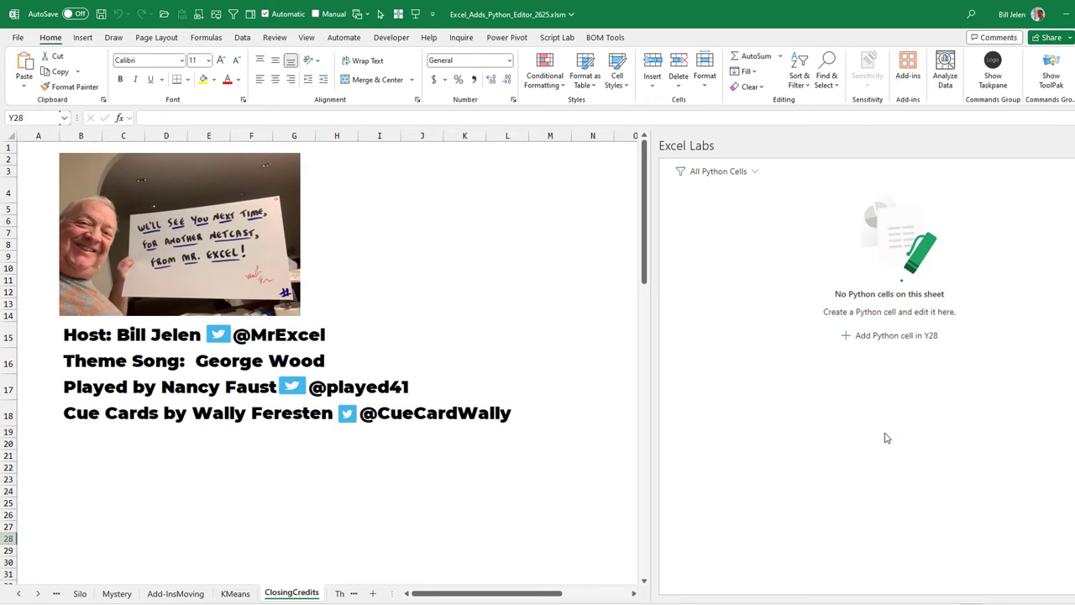
mouse_move(869, 430)
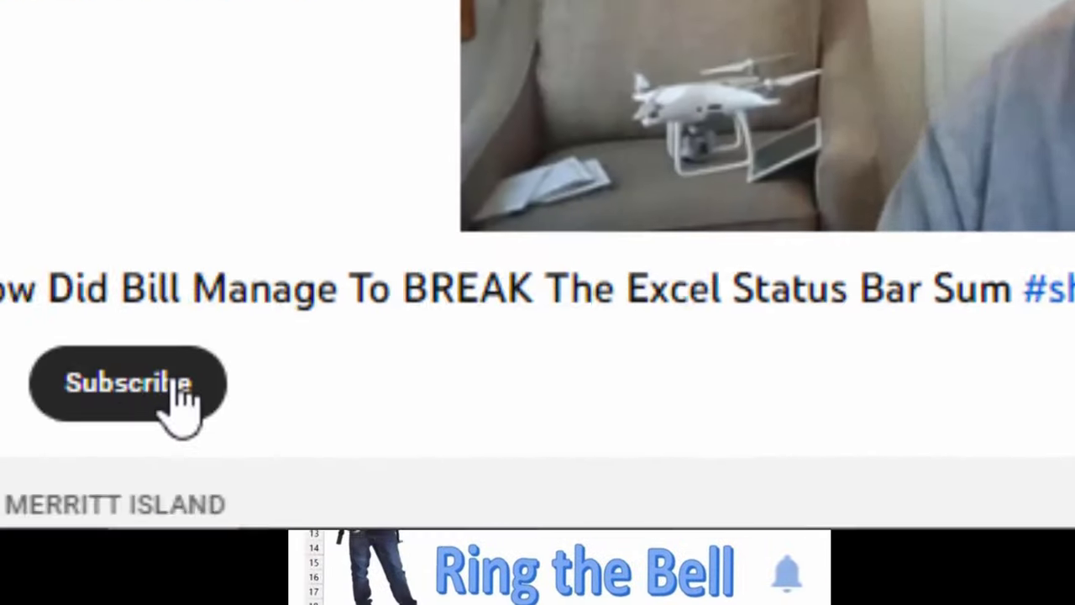
Step: Show the ClosingCredits sheet of the Excel_Adds_Python_Editor workbook
left_click(127, 384)
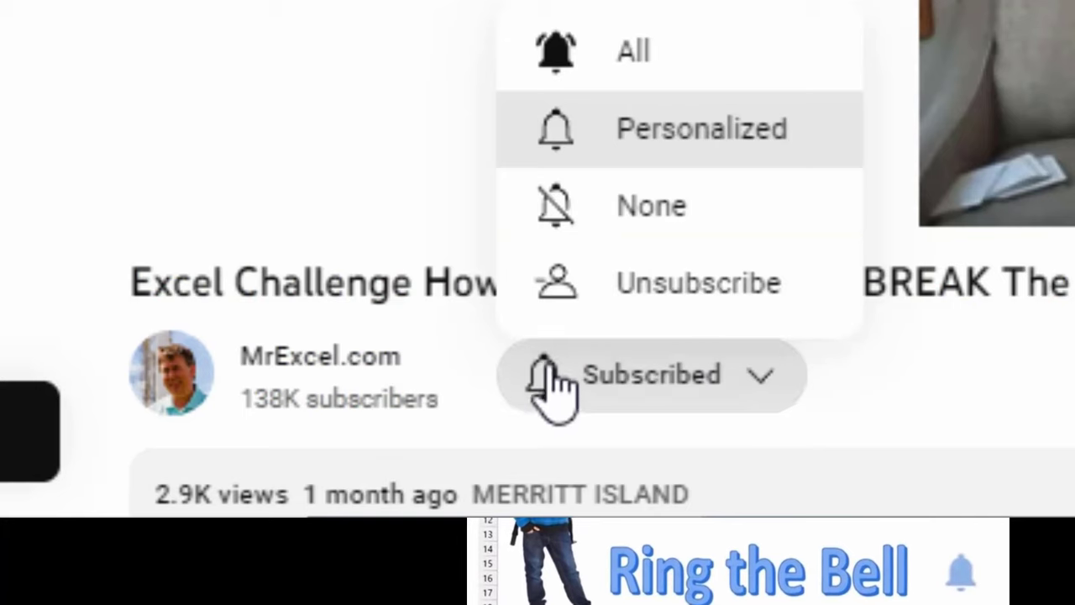